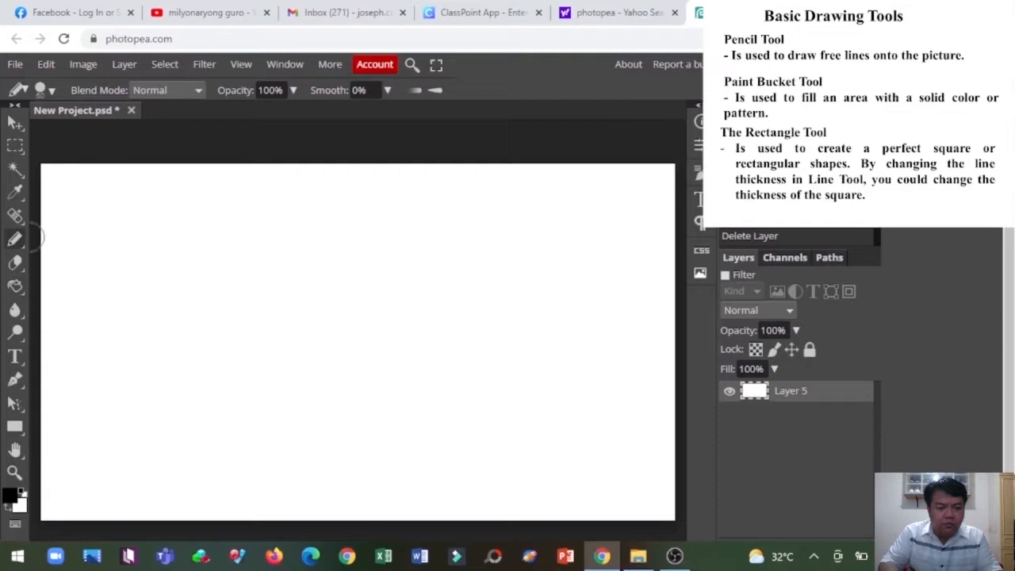
Draw thick black pencil lines: vertical down the left, horizontal across the top, and a diagonal.
{"action": "left_click_drag", "start_coordinate": [99, 187], "coordinate": [101, 215]}
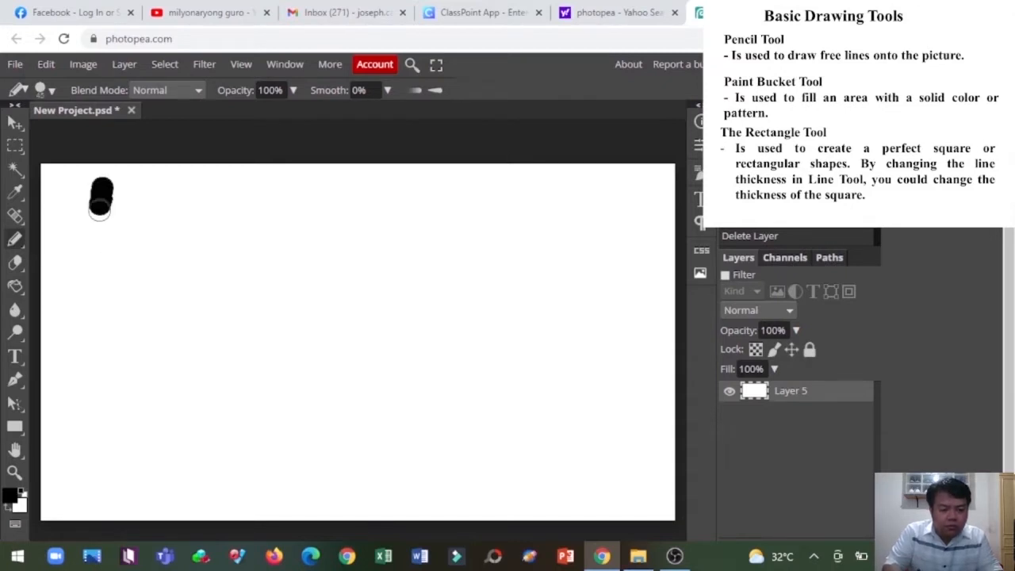
{"action": "left_click_drag", "start_coordinate": [101, 190], "coordinate": [99, 499]}
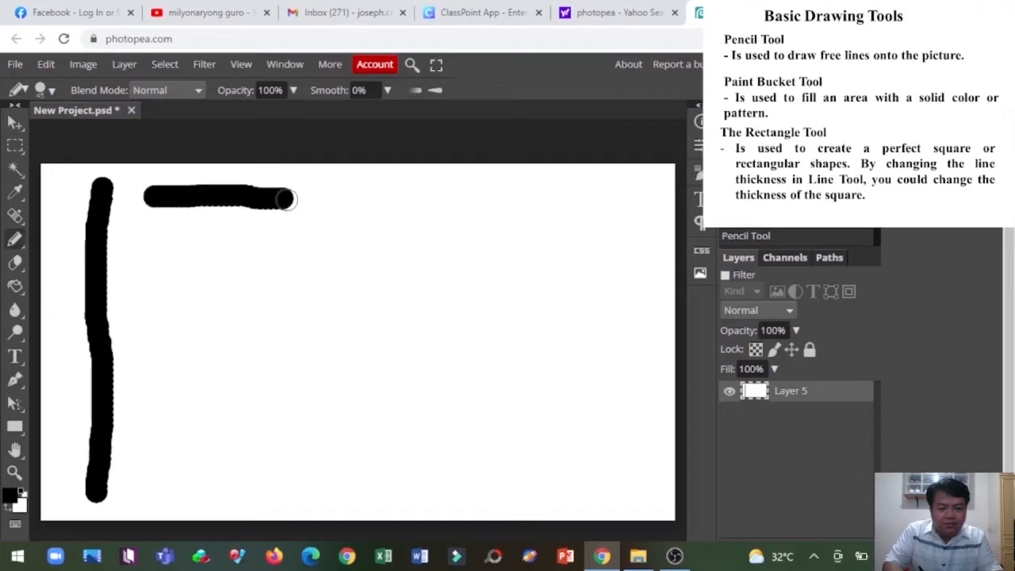
{"action": "left_click_drag", "start_coordinate": [285, 198], "coordinate": [601, 212]}
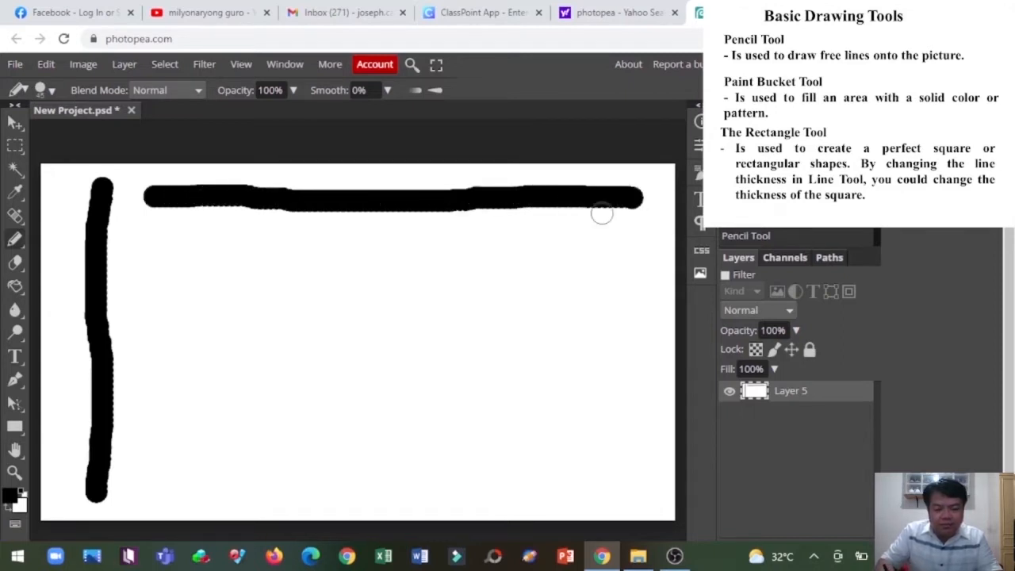
{"action": "left_click_drag", "start_coordinate": [127, 226], "coordinate": [185, 345]}
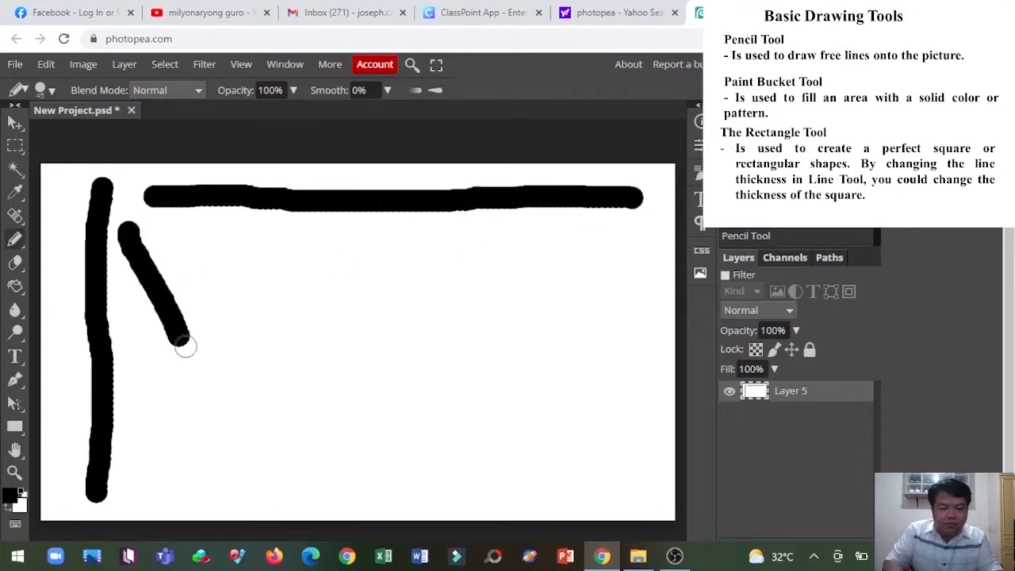
{"action": "left_click_drag", "start_coordinate": [184, 347], "coordinate": [308, 498]}
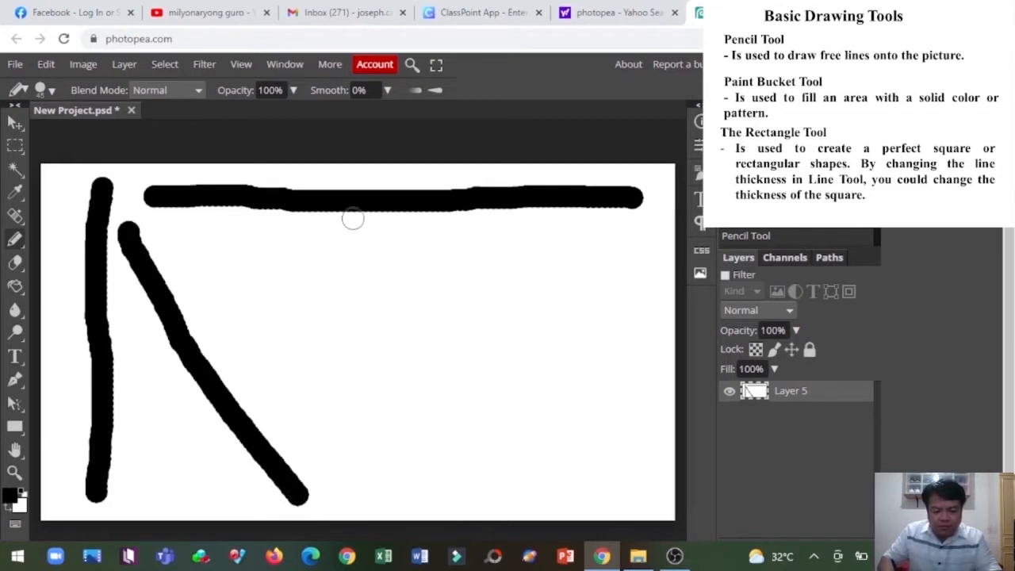
{"action": "left_click_drag", "start_coordinate": [286, 254], "coordinate": [389, 286]}
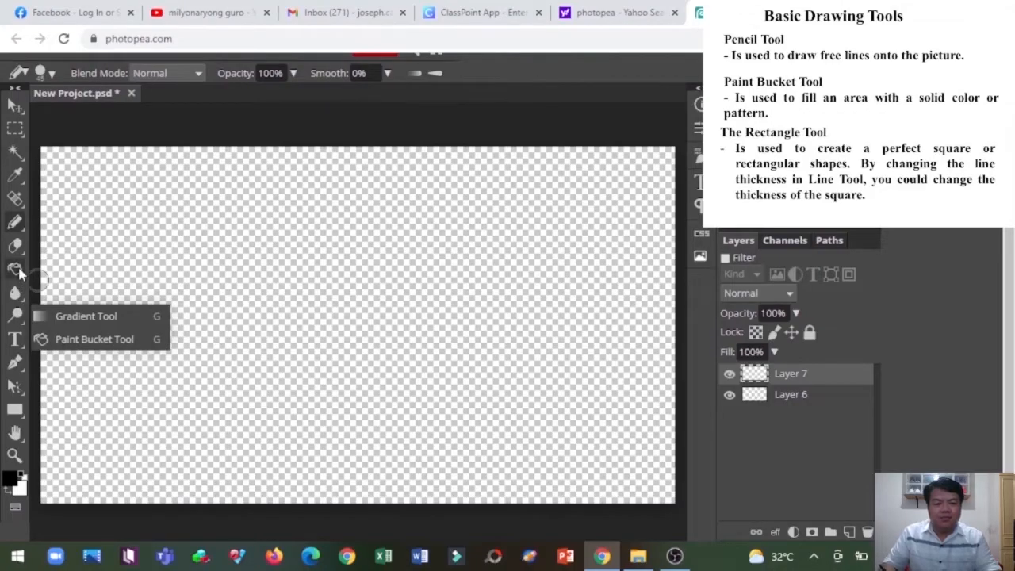
Paint-bucket fill Layer 7 solid green, add empty Layer 8, and choose blue as the colour.
{"action": "left_click", "coordinate": [94, 339]}
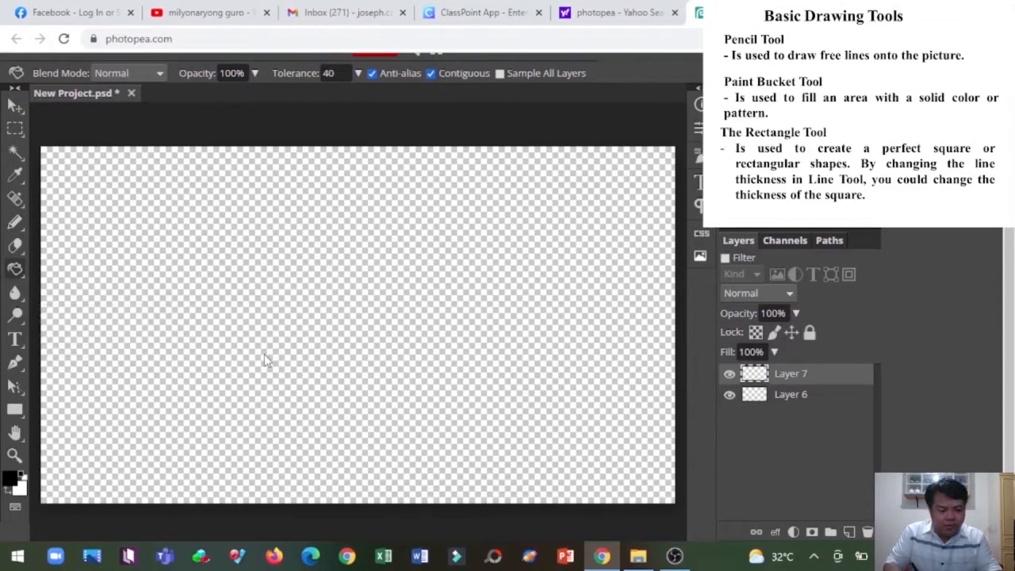
{"action": "left_click", "coordinate": [11, 482]}
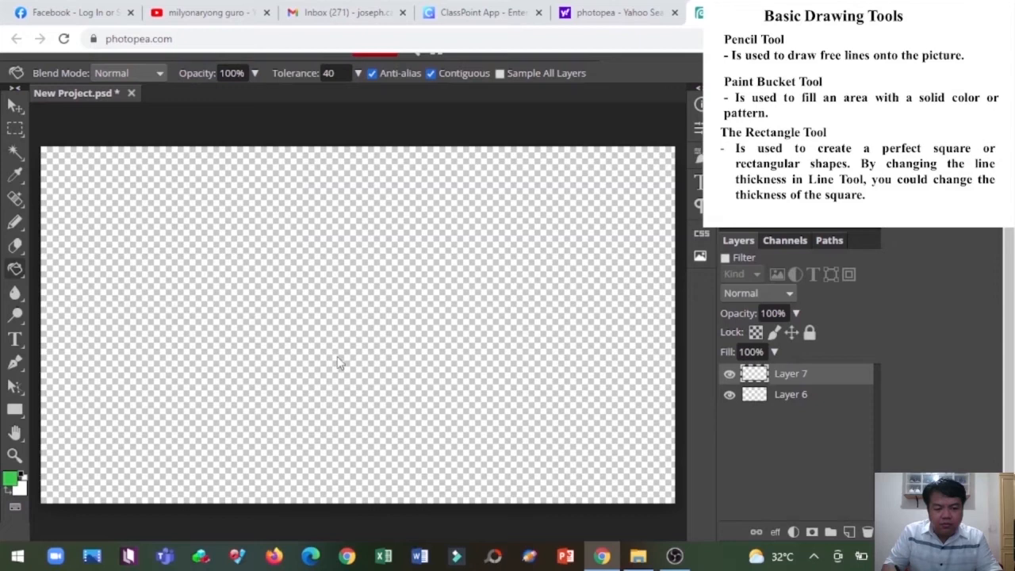
{"action": "mouse_move", "coordinate": [348, 285]}
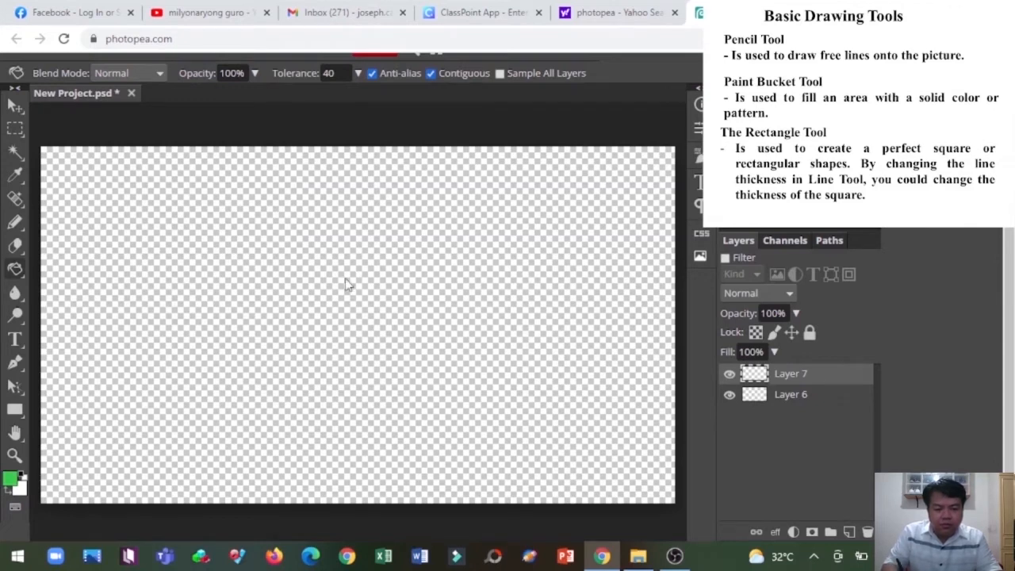
{"action": "left_click", "coordinate": [347, 284]}
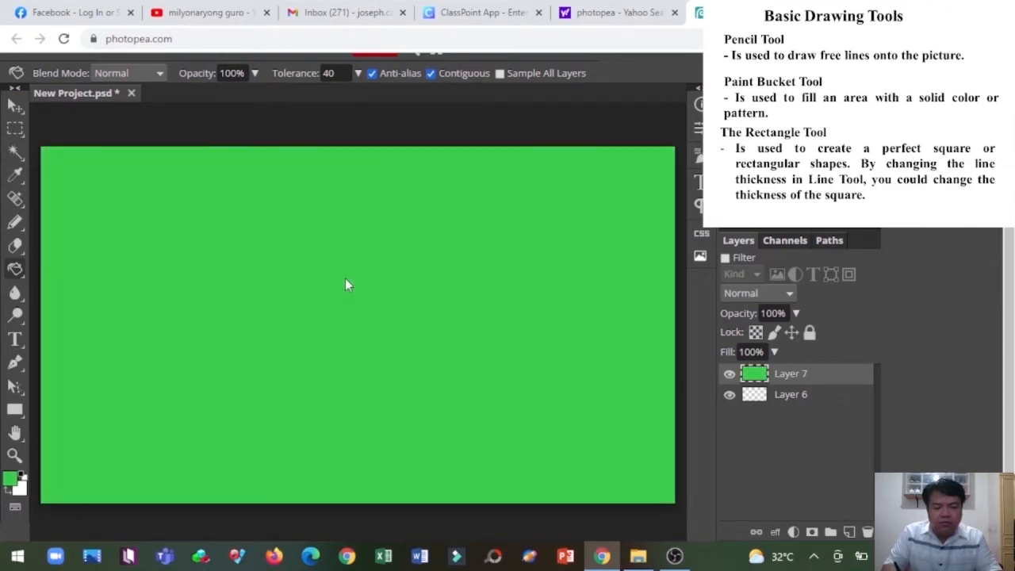
{"action": "mouse_move", "coordinate": [467, 314]}
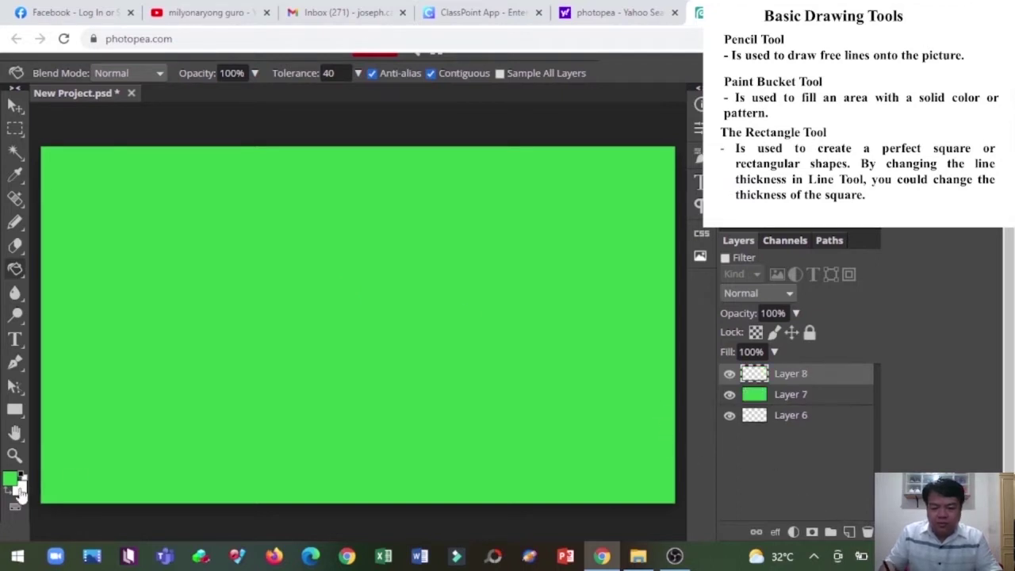
{"action": "left_click", "coordinate": [9, 483]}
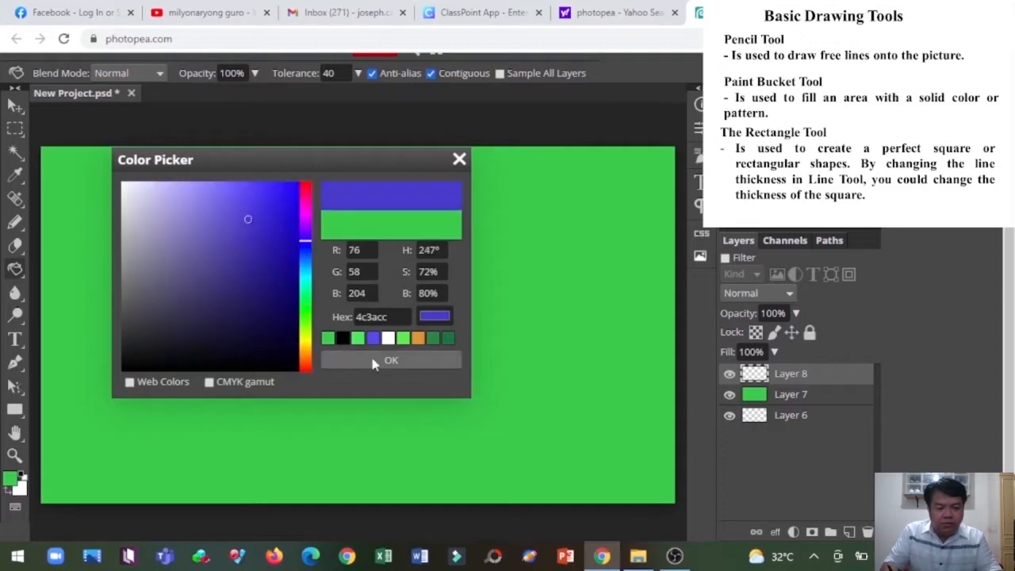
{"action": "left_click", "coordinate": [391, 360]}
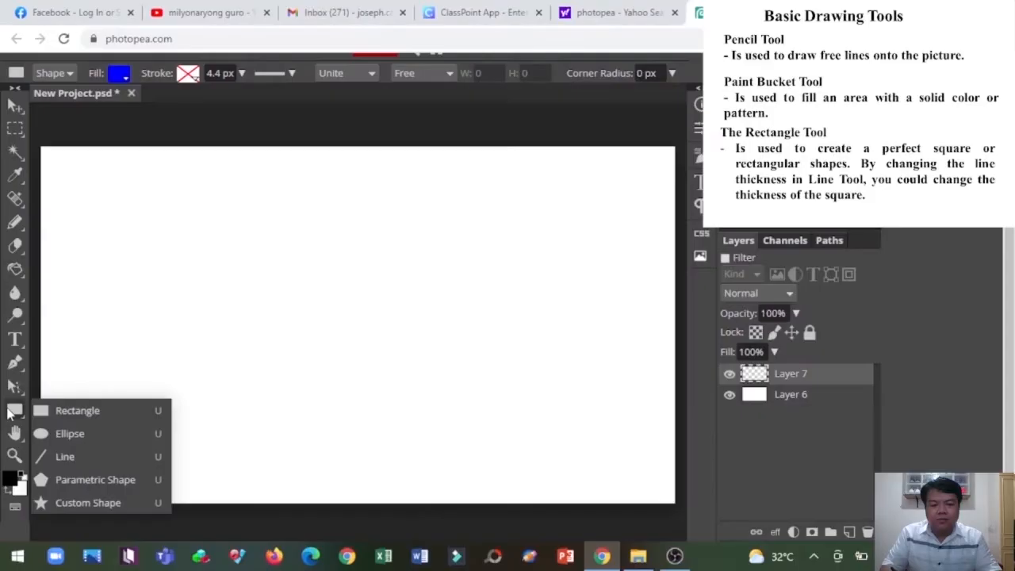
Draw blue, red and yellow filled rectangles side by side across the lower canvas.
{"action": "left_click", "coordinate": [76, 411]}
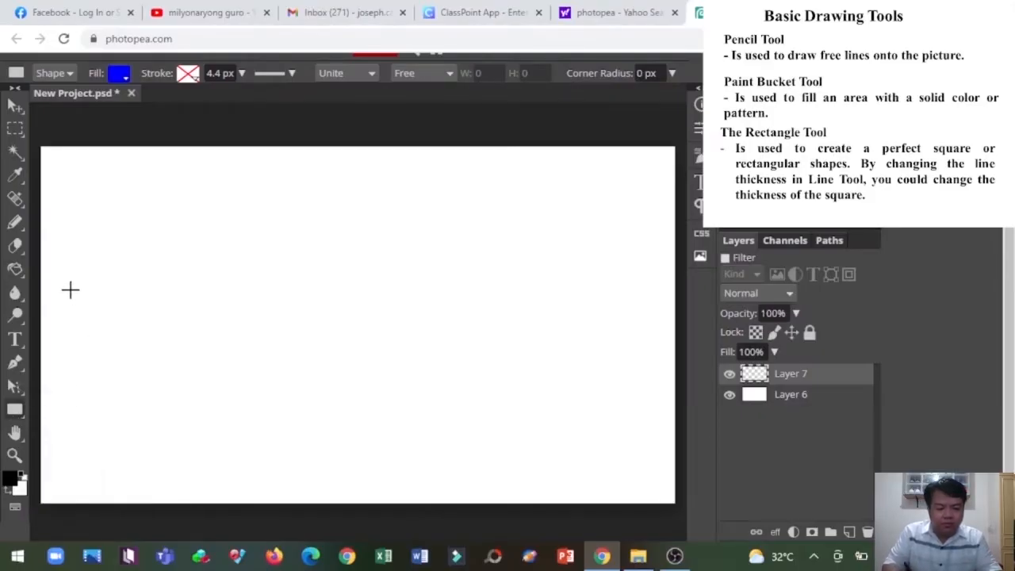
{"action": "left_click_drag", "start_coordinate": [70, 289], "coordinate": [75, 352]}
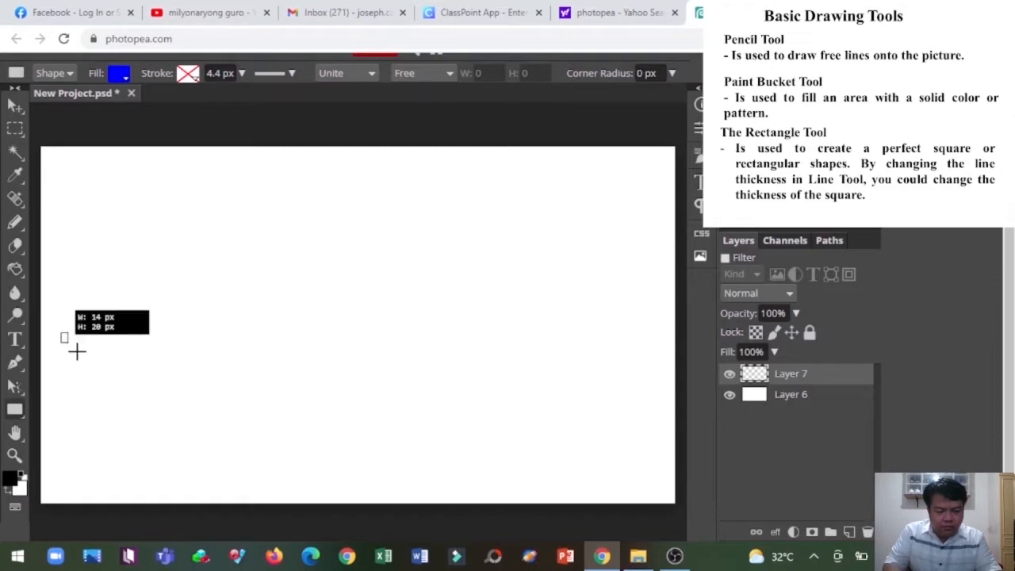
{"action": "left_click_drag", "start_coordinate": [63, 337], "coordinate": [361, 480]}
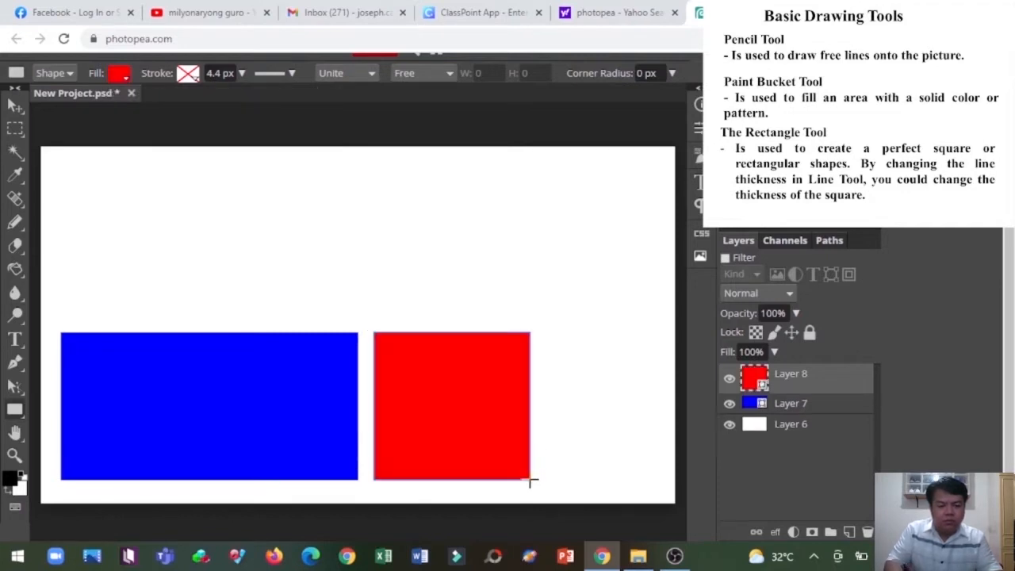
{"action": "left_click", "coordinate": [119, 73]}
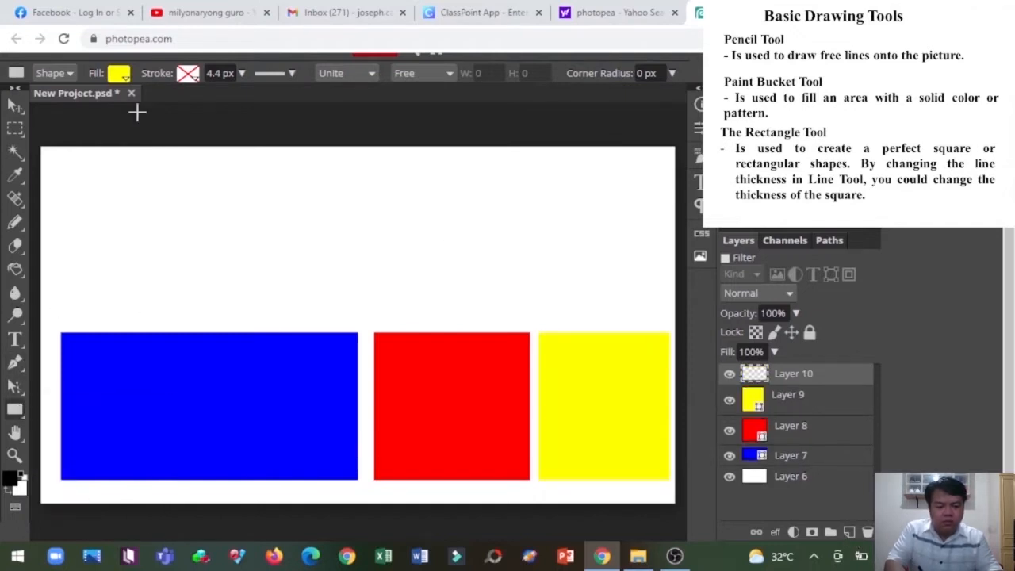
{"action": "left_click_drag", "start_coordinate": [70, 214], "coordinate": [669, 327]}
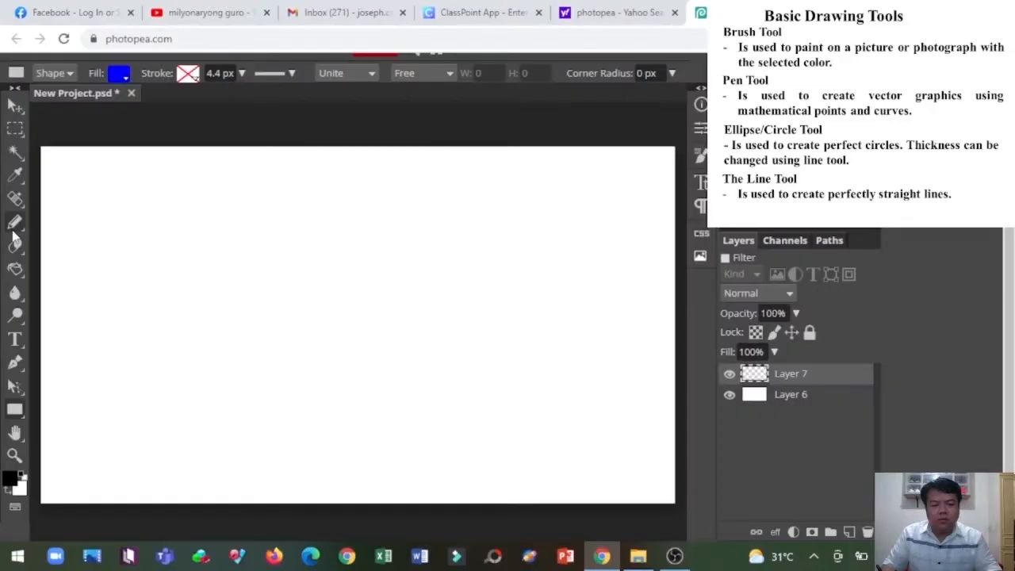
Brush-paint black loops down the left, a zigzag across the top, and arches along the bottom.
{"action": "left_click", "coordinate": [11, 225]}
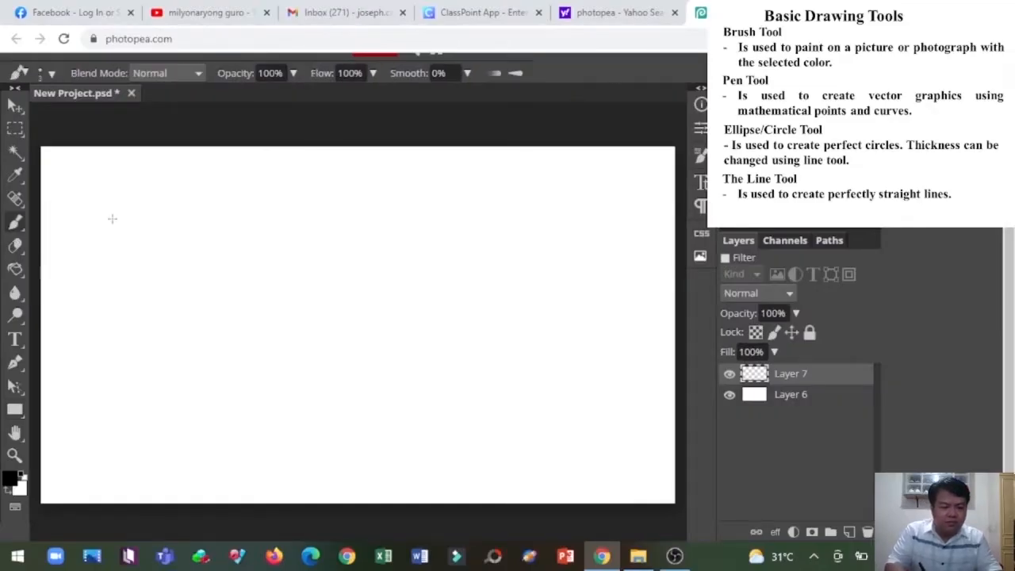
{"action": "left_click_drag", "start_coordinate": [96, 166], "coordinate": [111, 246]}
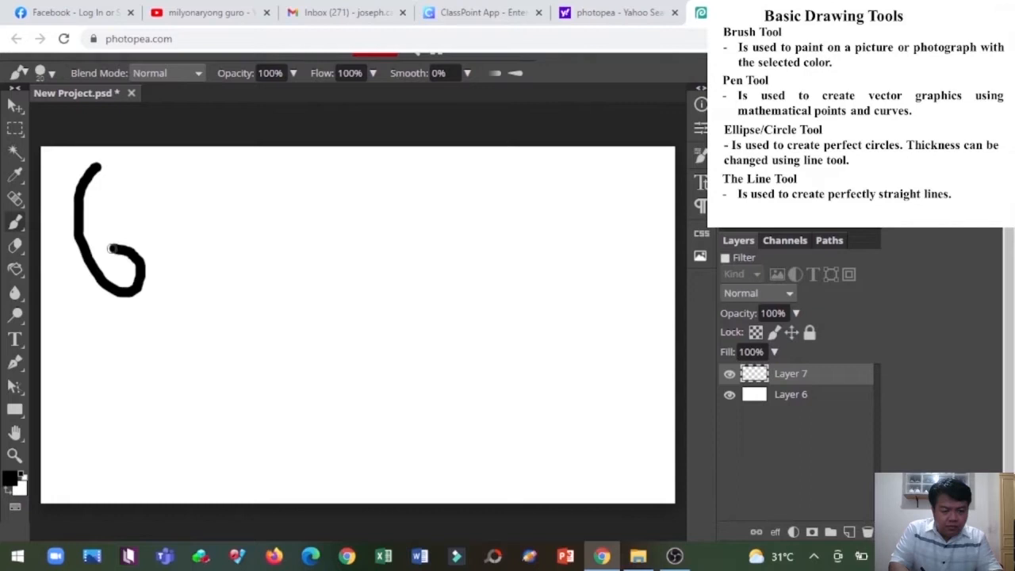
{"action": "left_click_drag", "start_coordinate": [111, 249], "coordinate": [143, 480]}
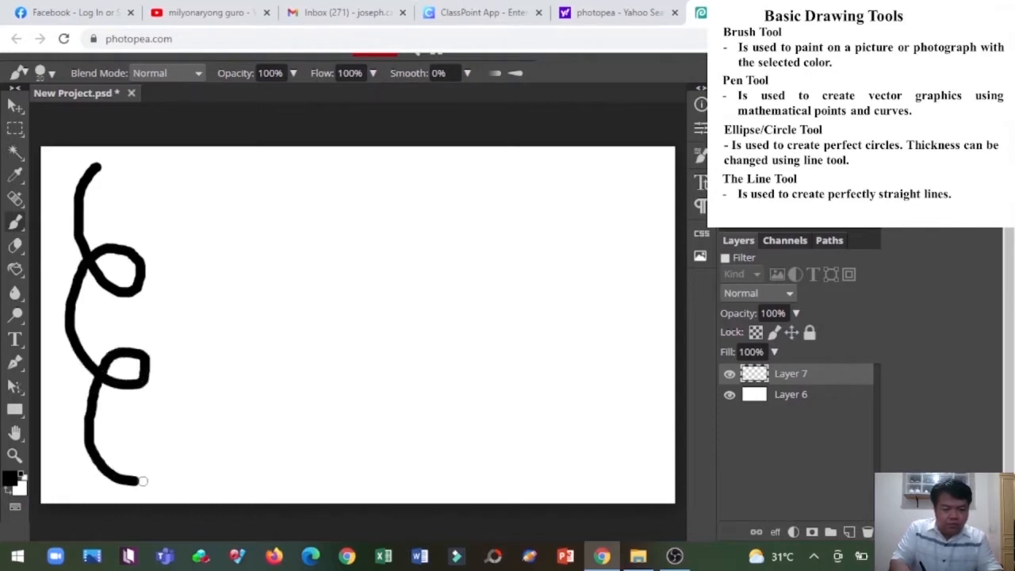
{"action": "left_click_drag", "start_coordinate": [178, 266], "coordinate": [397, 266]}
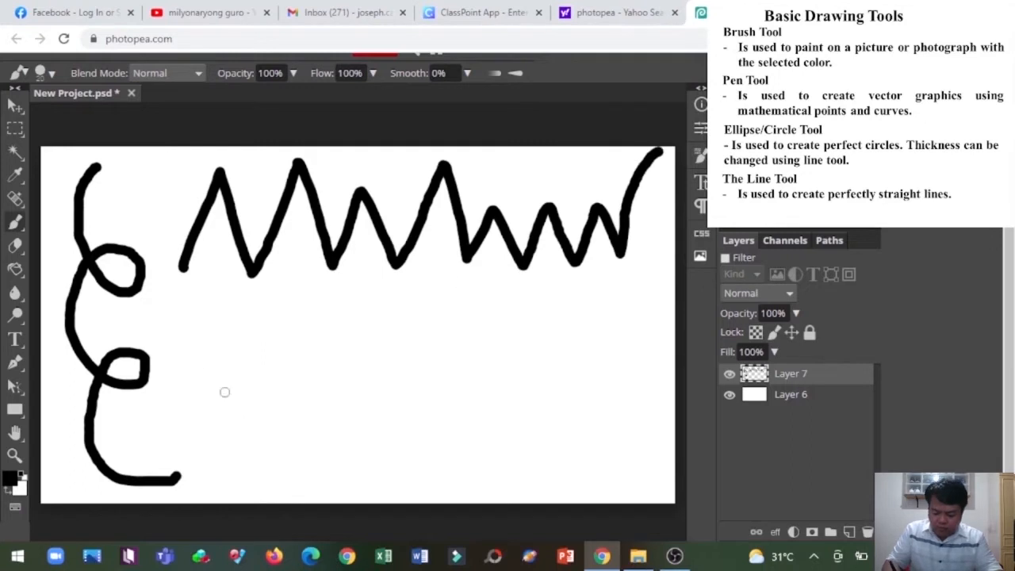
{"action": "left_click_drag", "start_coordinate": [190, 389], "coordinate": [540, 456]}
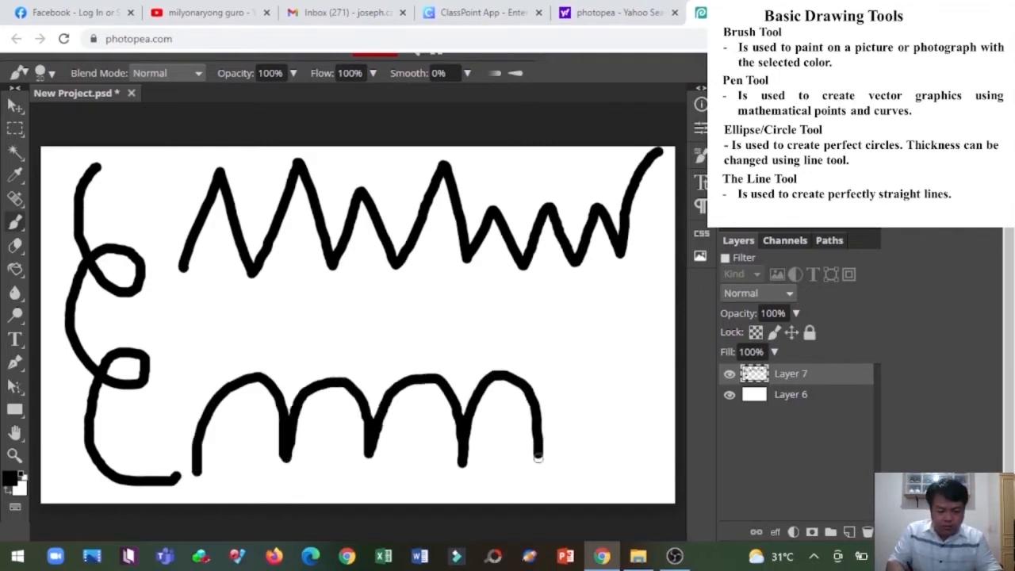
{"action": "left_click_drag", "start_coordinate": [186, 321], "coordinate": [666, 315]}
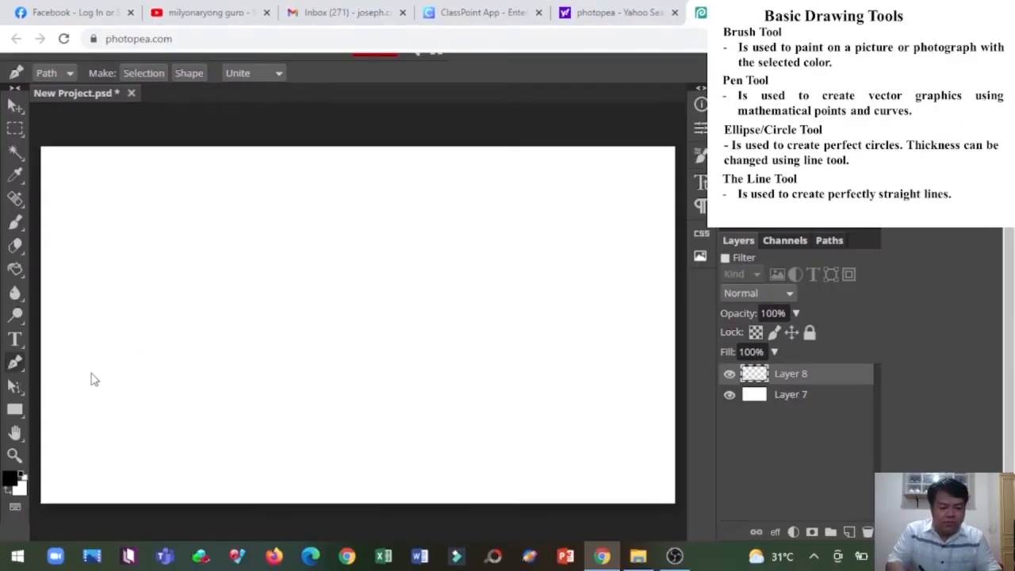
Pen-draw and fill a black house shape and diamond, then remove the diamond's working path.
{"action": "left_click", "coordinate": [204, 205]}
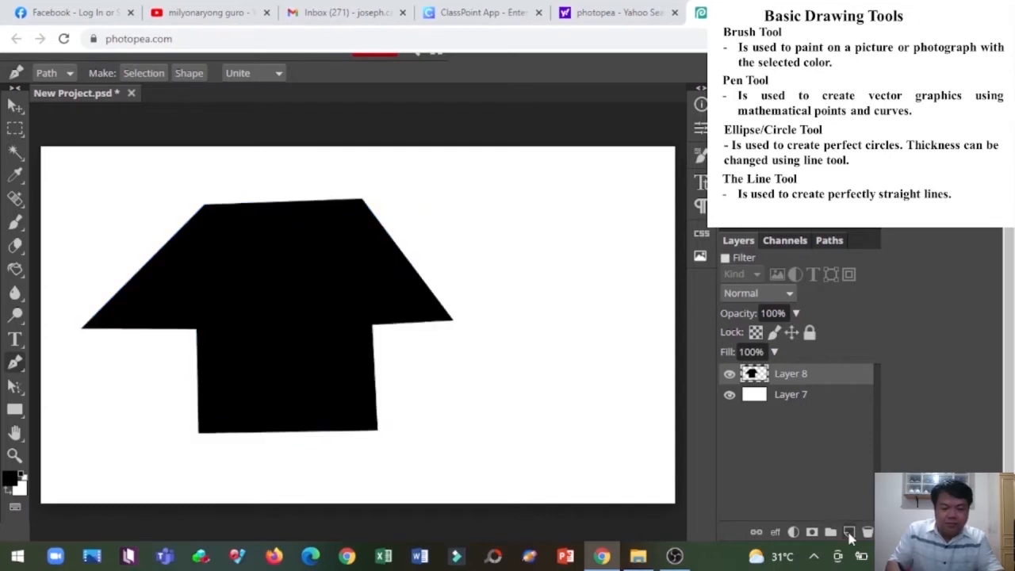
{"action": "left_click", "coordinate": [852, 531]}
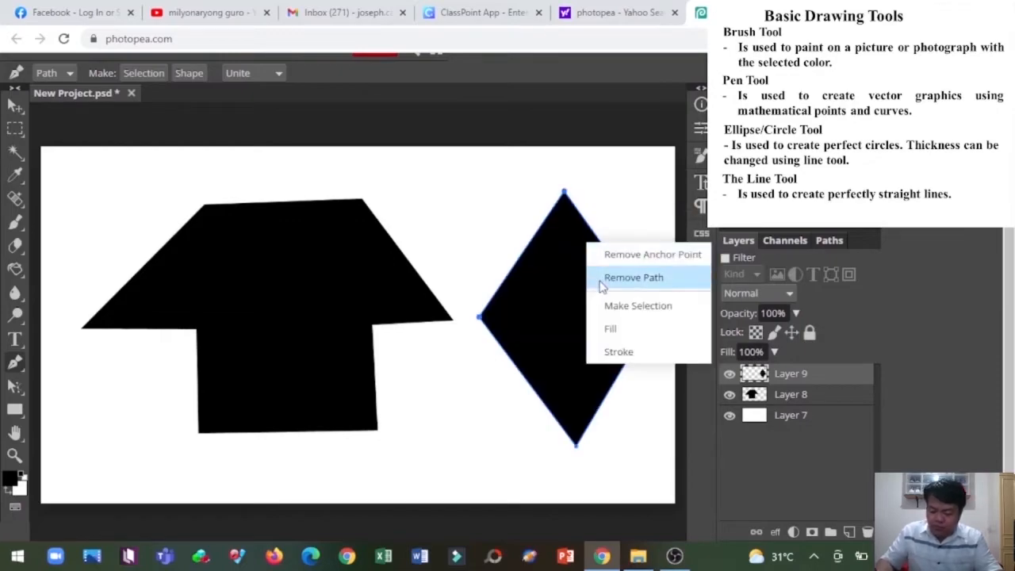
{"action": "left_click", "coordinate": [633, 278]}
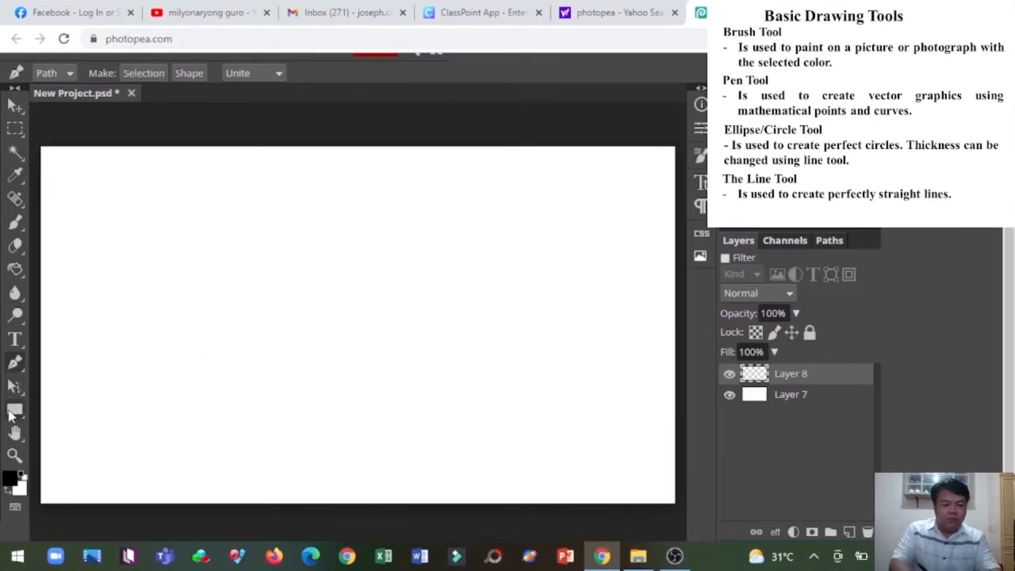
Draw overlapping blue and green circles, a yellow ellipse, and a tall ellipse at right.
{"action": "left_click", "coordinate": [14, 410]}
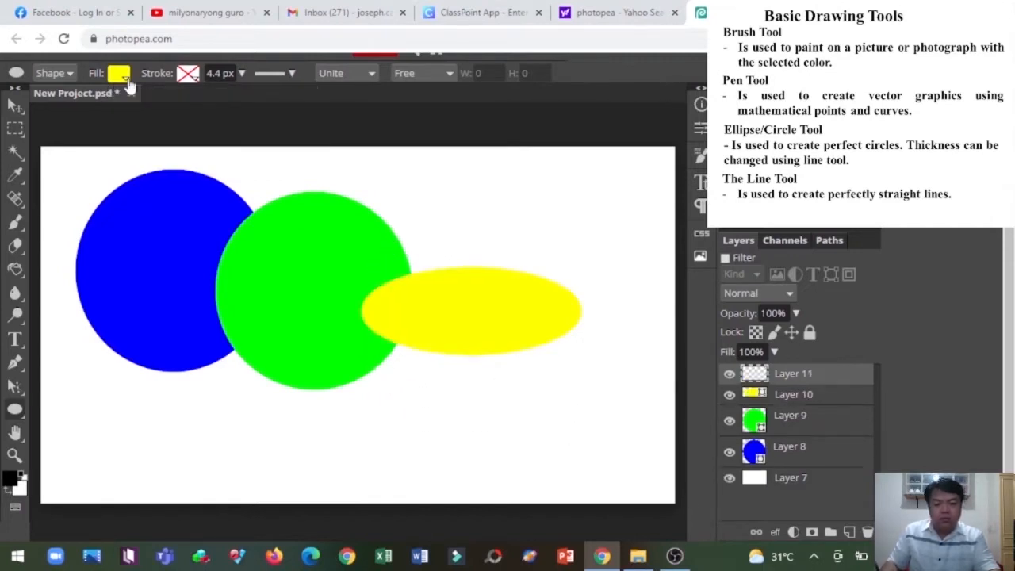
{"action": "left_click_drag", "start_coordinate": [543, 186], "coordinate": [642, 450]}
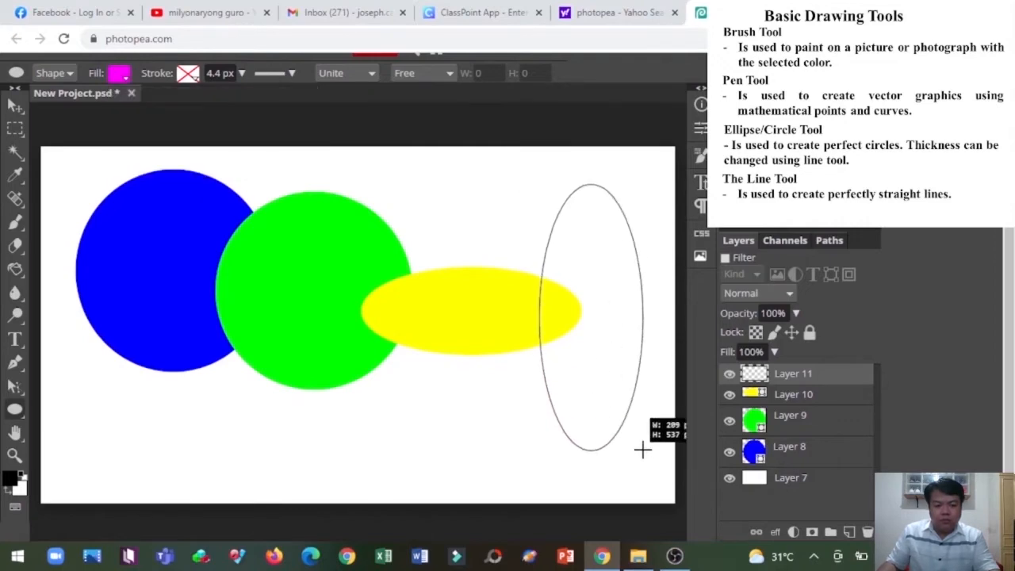
{"action": "left_click", "coordinate": [590, 317]}
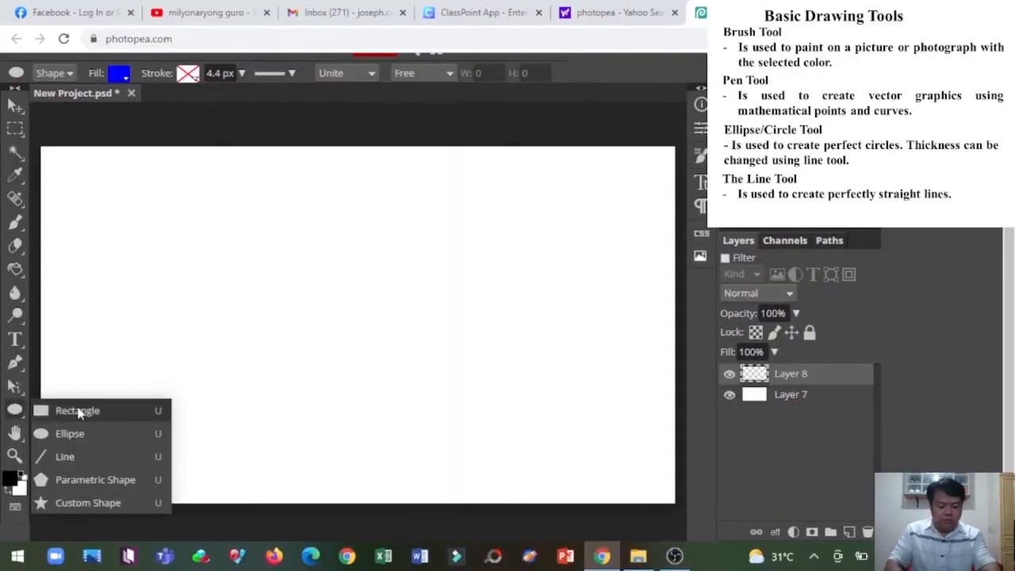
Draw a thin blue horizontal line and a thicker red one across the upper canvas.
{"action": "left_click", "coordinate": [65, 457]}
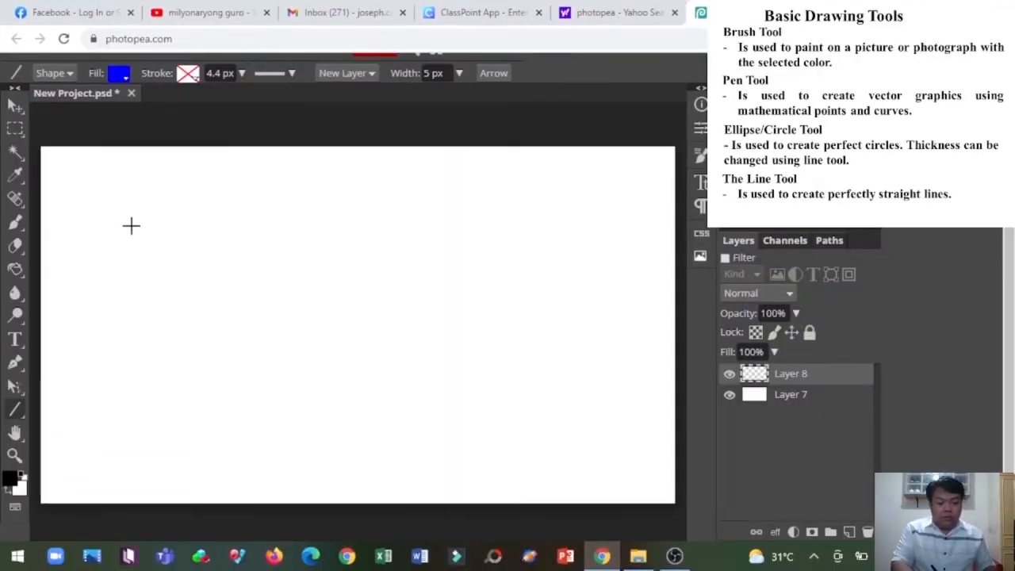
{"action": "left_click_drag", "start_coordinate": [111, 223], "coordinate": [567, 223]}
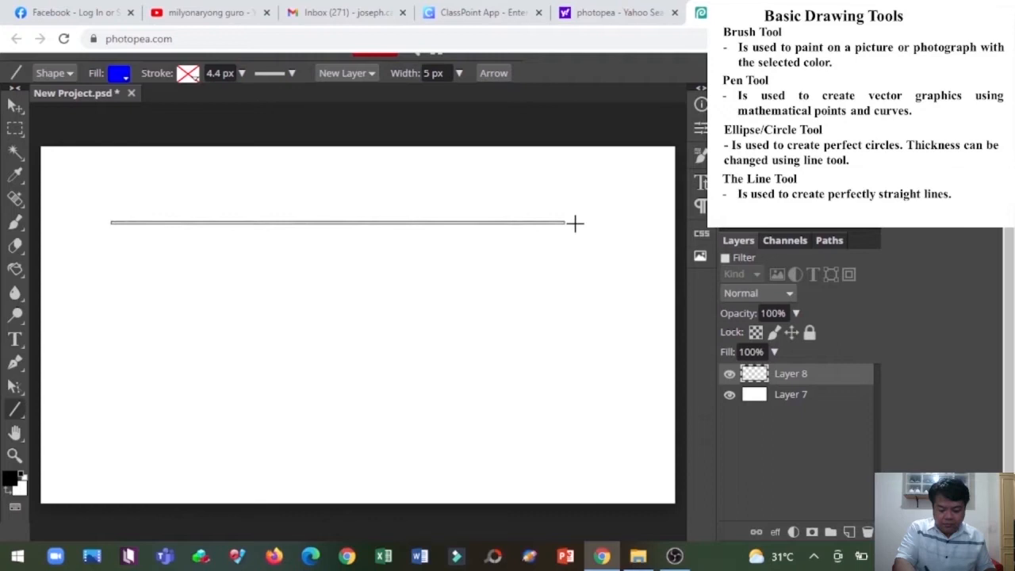
{"action": "left_click_drag", "start_coordinate": [571, 223], "coordinate": [627, 220]}
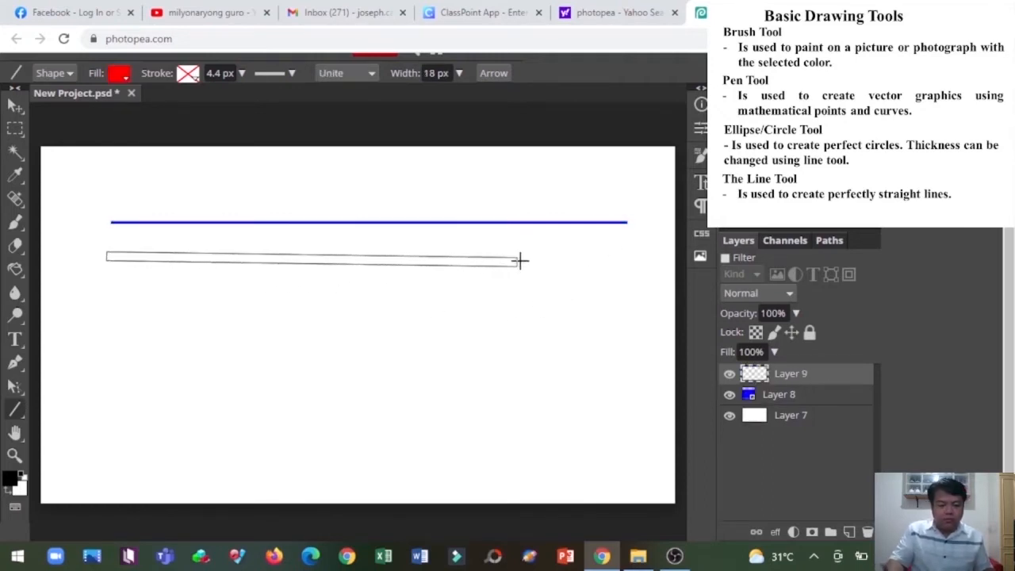
{"action": "left_click_drag", "start_coordinate": [107, 255], "coordinate": [631, 256]}
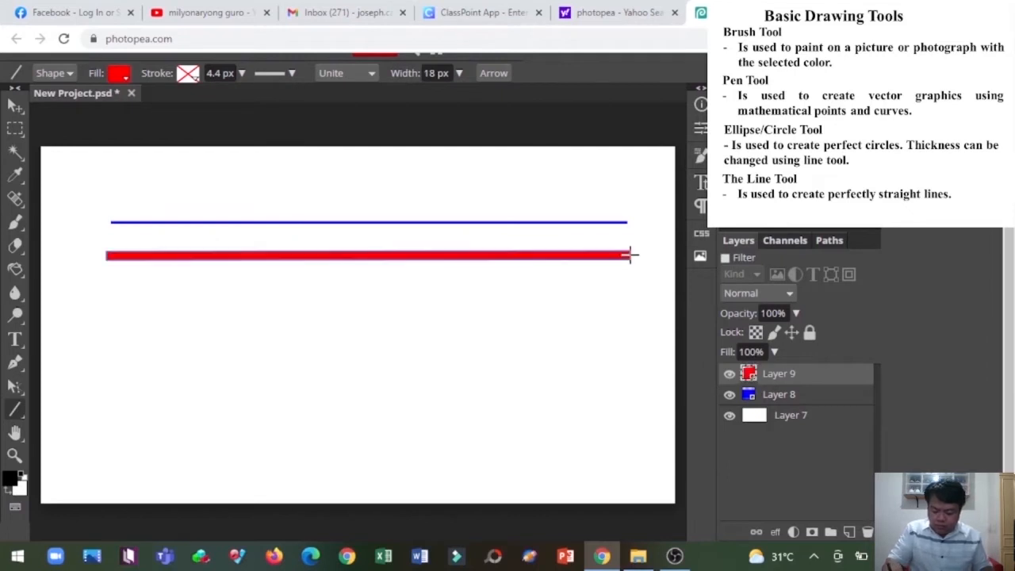
{"action": "left_click", "coordinate": [120, 73]}
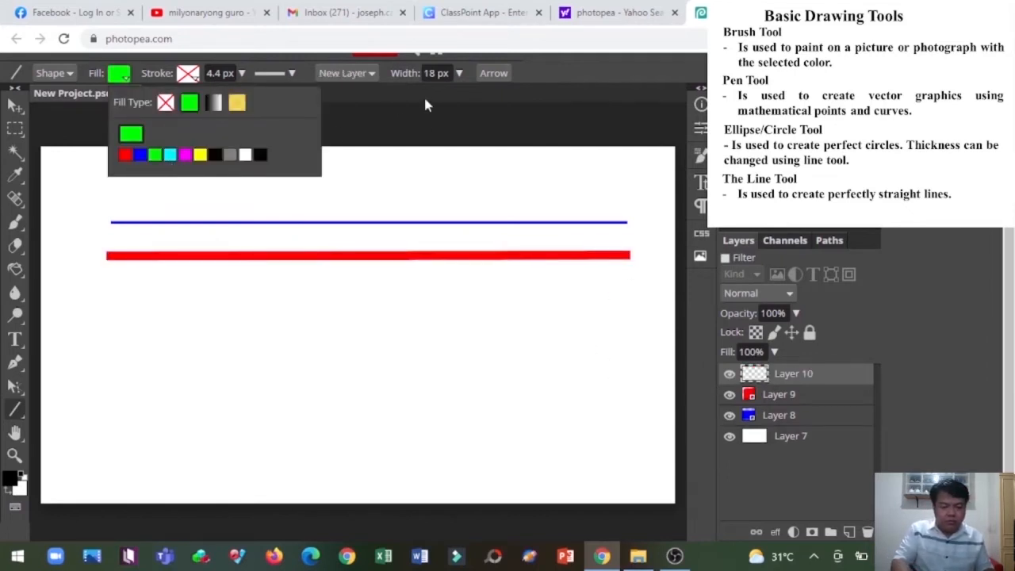
{"action": "left_click_drag", "start_coordinate": [109, 277], "coordinate": [572, 311]}
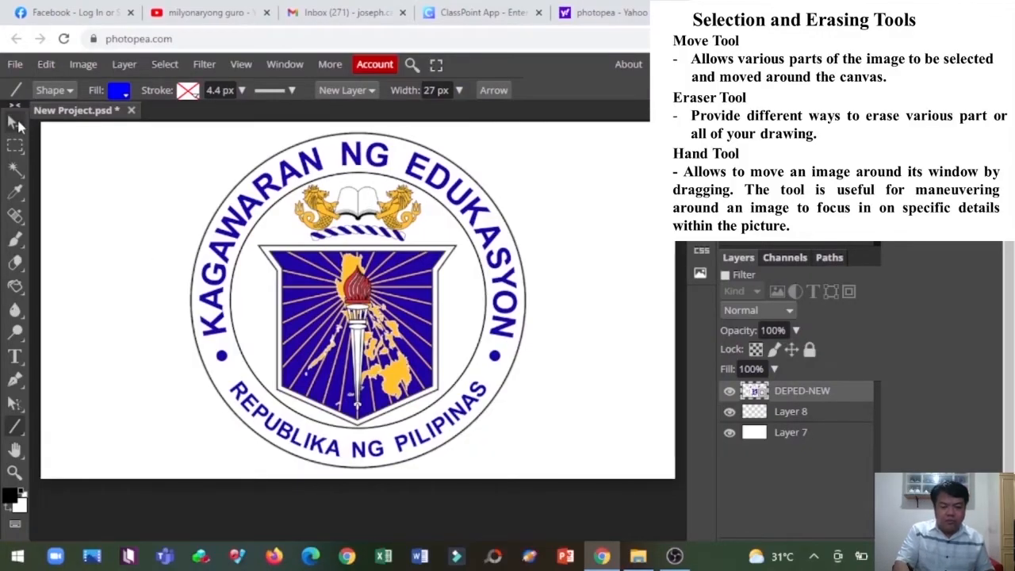
Move the DEPED-NEW seal layer back toward the canvas centre.
{"action": "left_click", "coordinate": [13, 123]}
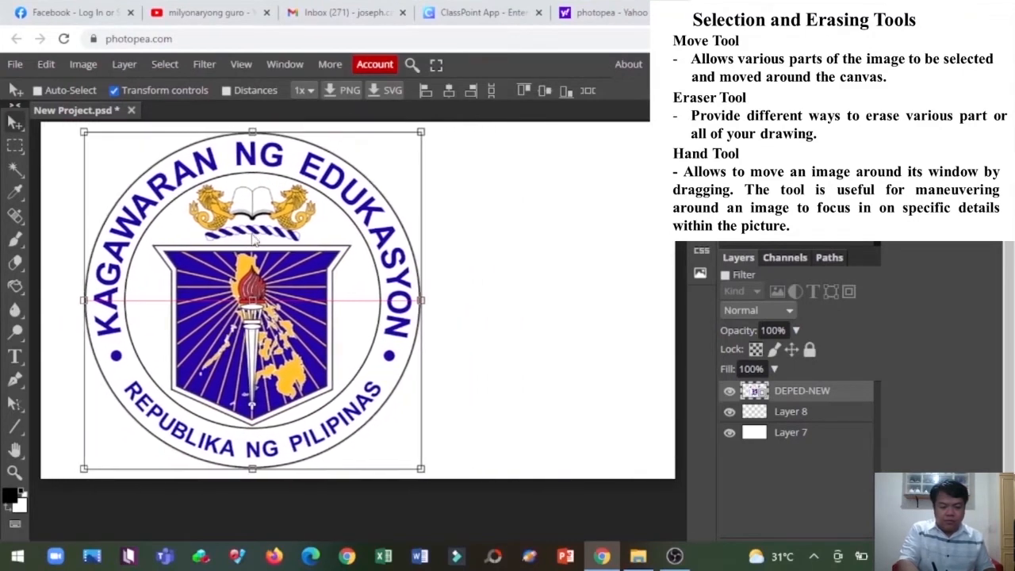
{"action": "left_click_drag", "start_coordinate": [252, 300], "coordinate": [339, 300]}
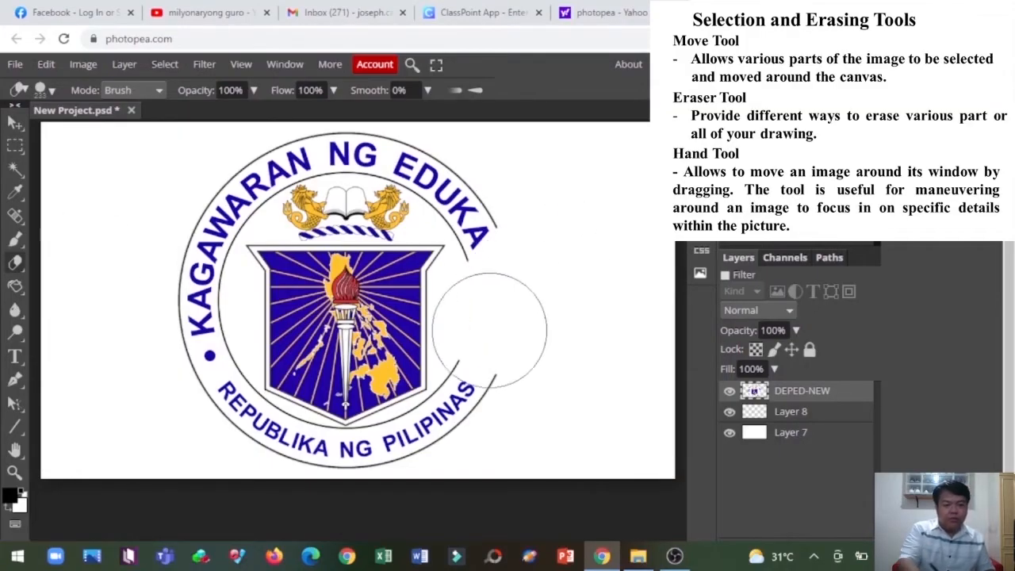
Erase the seal's right side, including the end of EDUKASYON, with a large eraser.
{"action": "left_click_drag", "start_coordinate": [488, 329], "coordinate": [571, 178]}
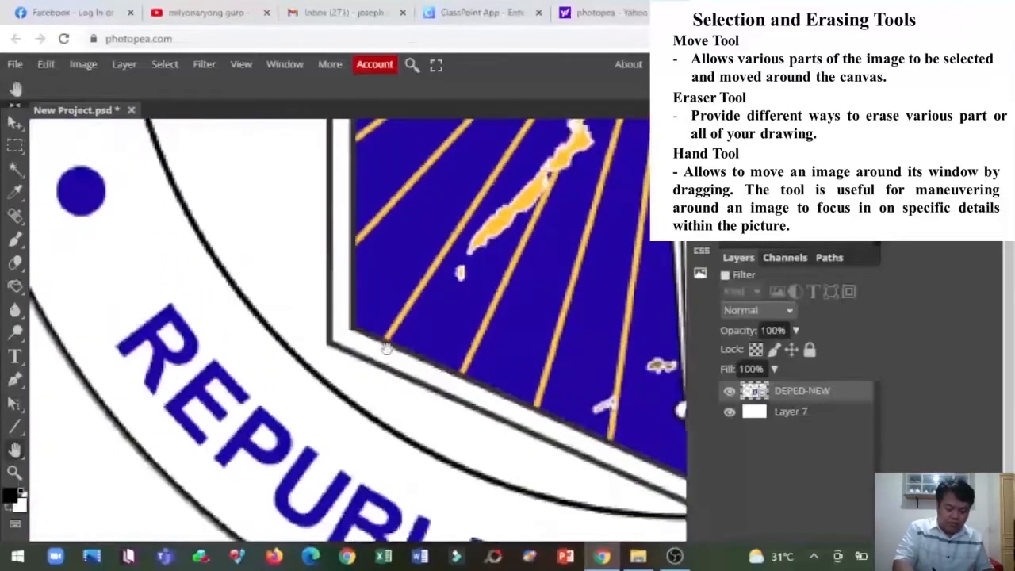
Pan the magnified view across the shield border to the ring's lower-left lettering.
{"action": "left_click_drag", "start_coordinate": [386, 349], "coordinate": [315, 417]}
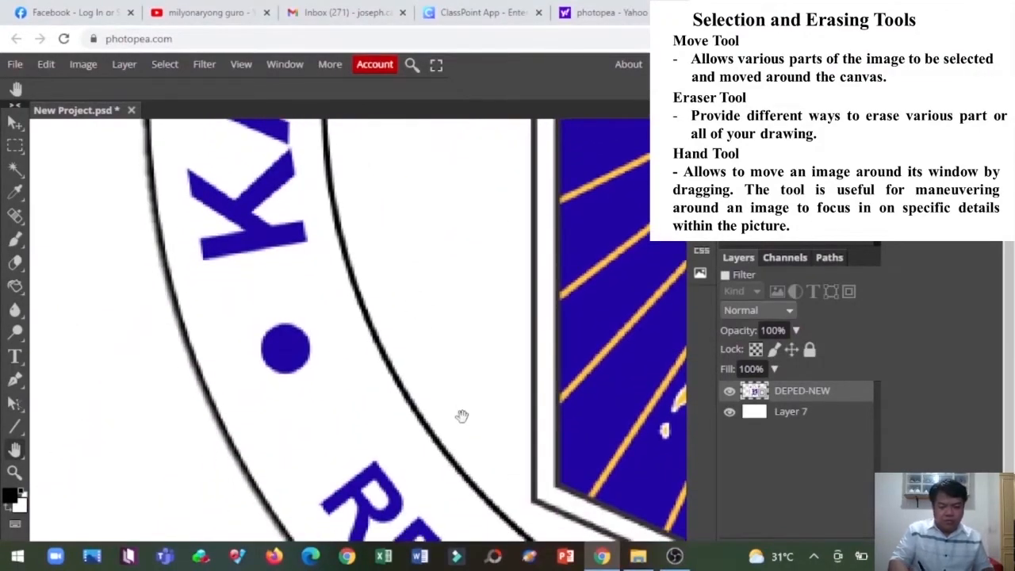
{"action": "left_click_drag", "start_coordinate": [463, 416], "coordinate": [428, 329]}
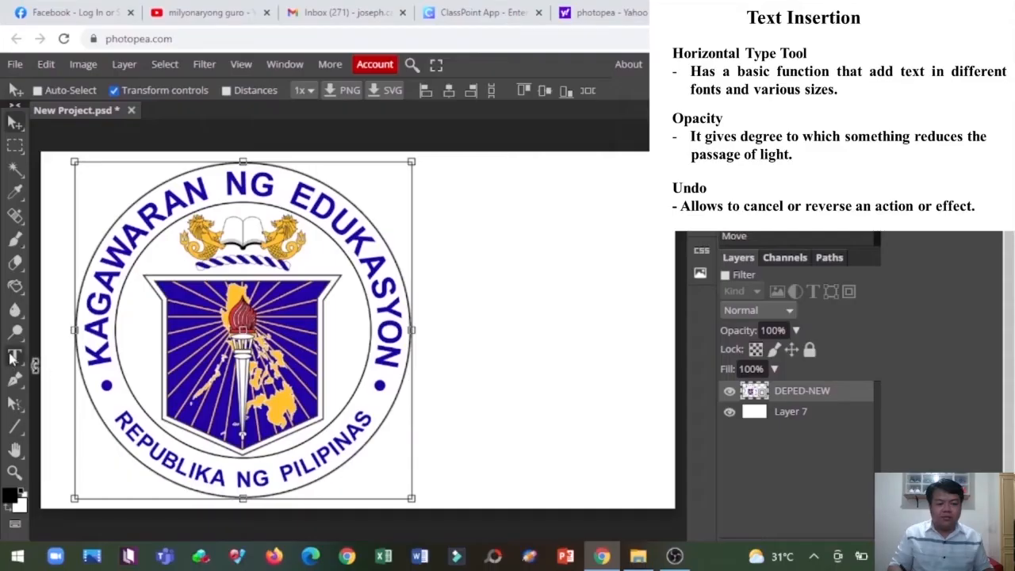
Add a DEPED text box right of the seal and nudge it slightly lower.
{"action": "left_click", "coordinate": [14, 357]}
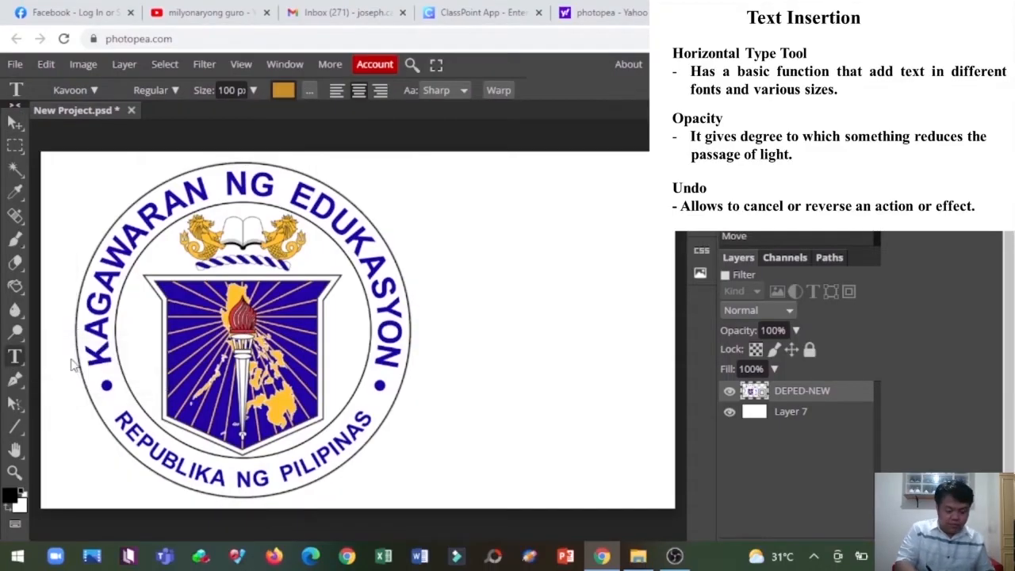
{"action": "mouse_move", "coordinate": [430, 244]}
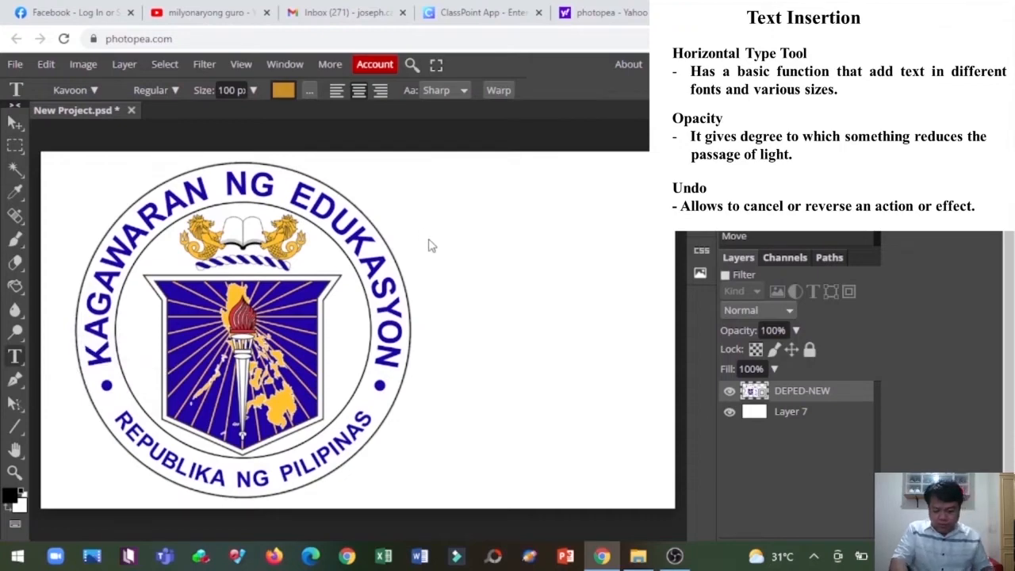
{"action": "left_click_drag", "start_coordinate": [420, 230], "coordinate": [658, 331]}
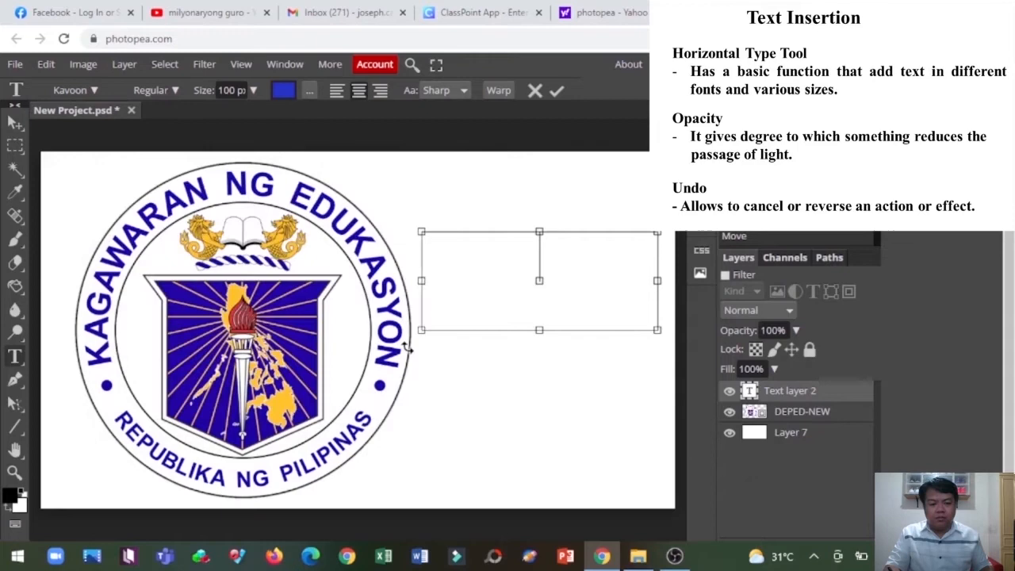
{"action": "type", "text": "DE"}
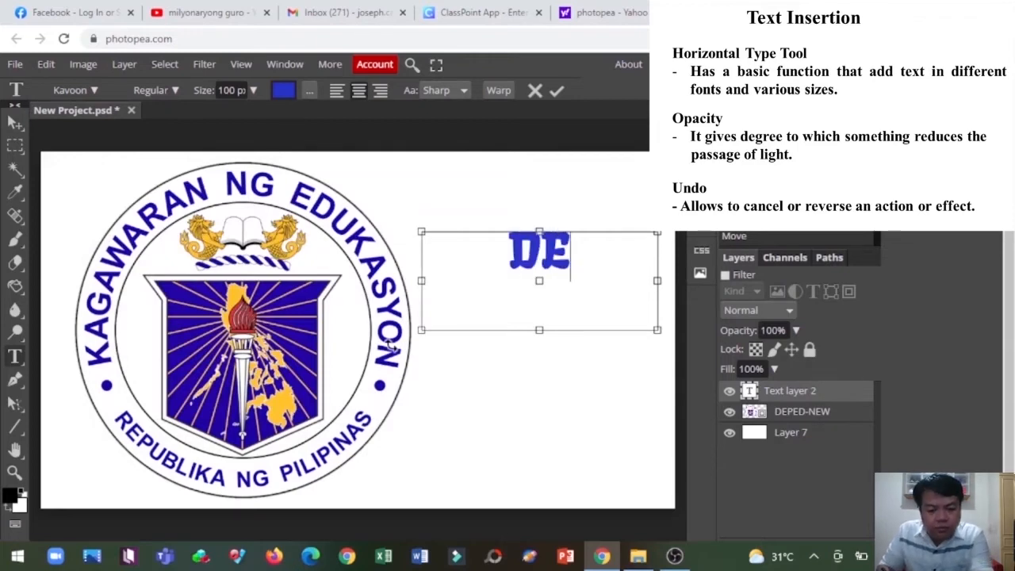
{"action": "type", "text": "PED"}
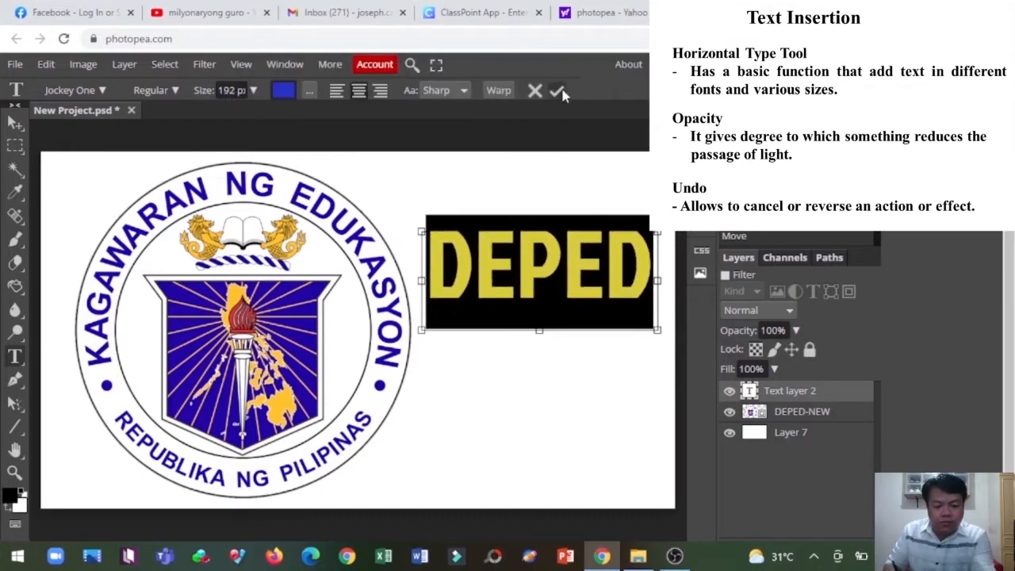
{"action": "left_click", "coordinate": [562, 91]}
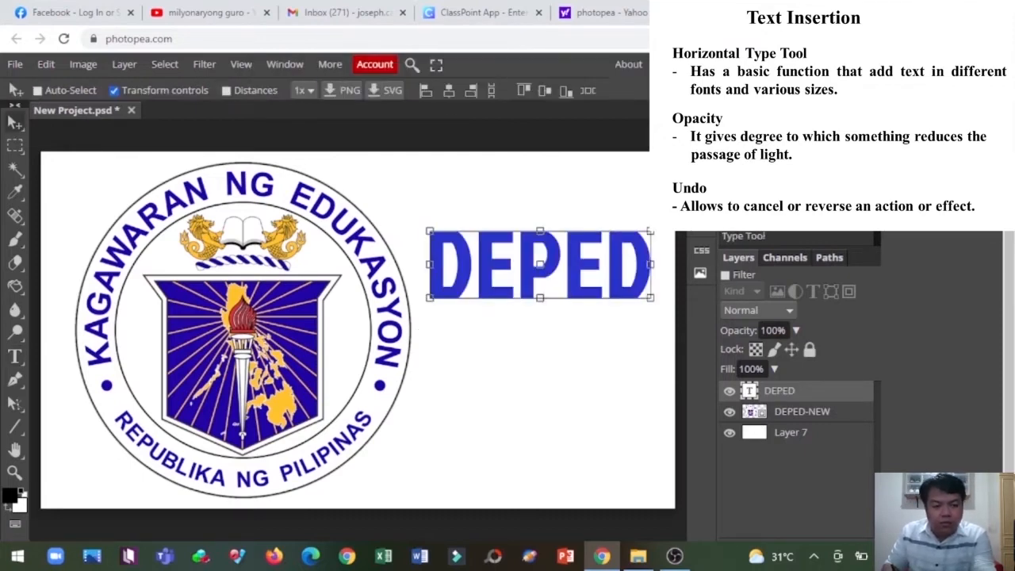
{"action": "left_click_drag", "start_coordinate": [539, 264], "coordinate": [544, 324]}
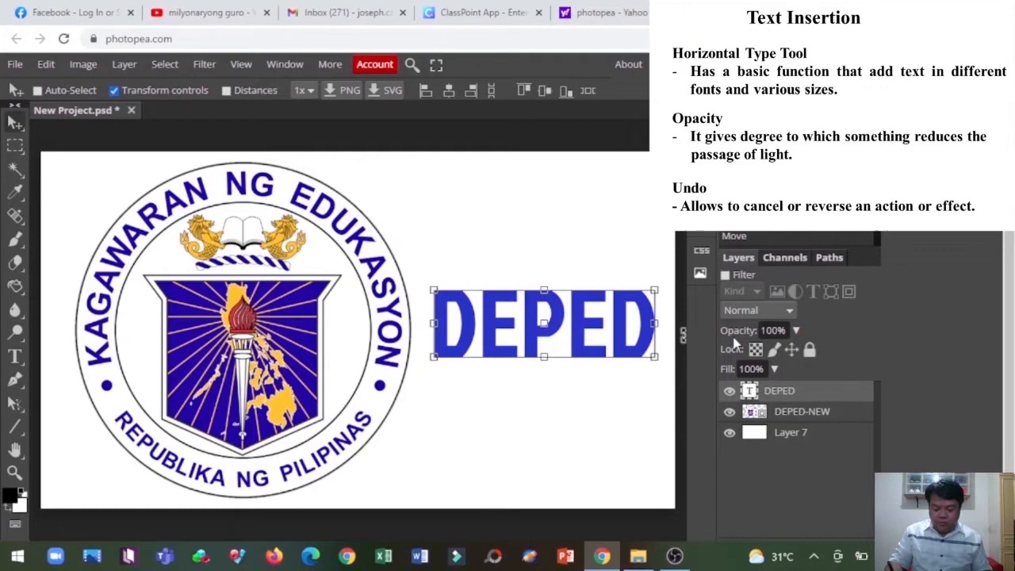
Lower the DEPED text layer's opacity to 34%.
{"action": "left_click_drag", "start_coordinate": [769, 331], "coordinate": [745, 330]}
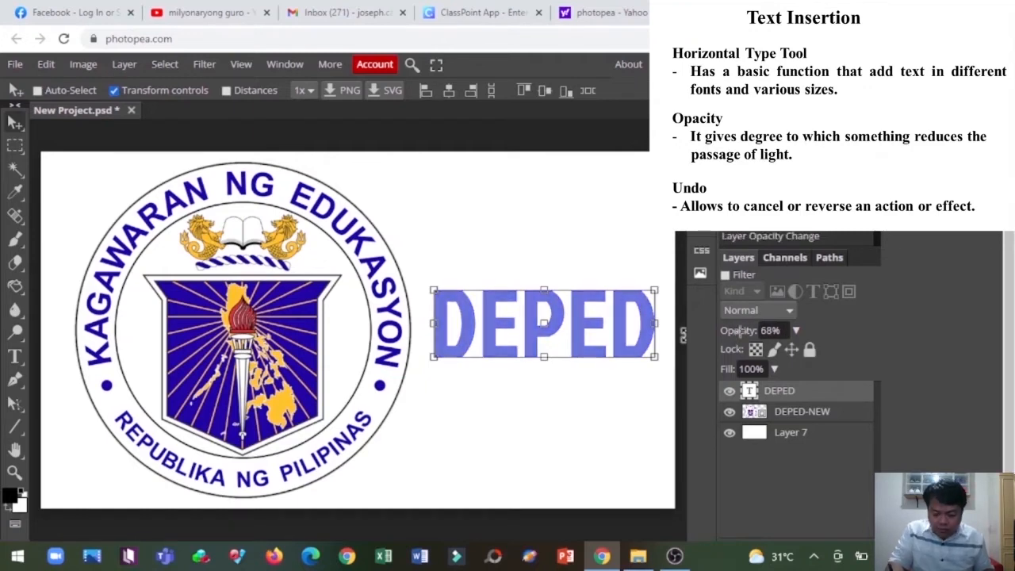
{"action": "left_click_drag", "start_coordinate": [765, 330], "coordinate": [749, 330]}
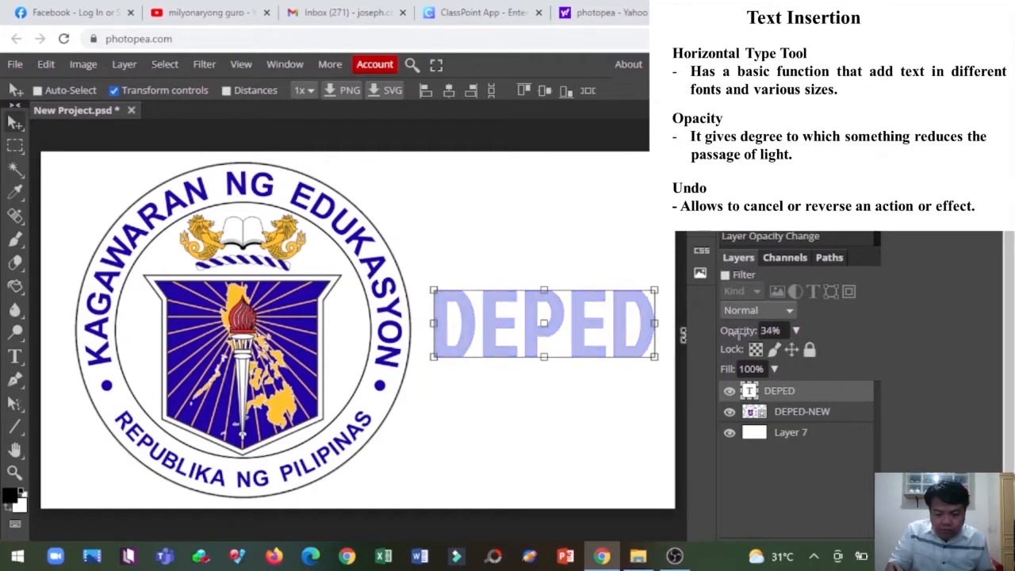
{"action": "left_click_drag", "start_coordinate": [770, 330], "coordinate": [742, 330]}
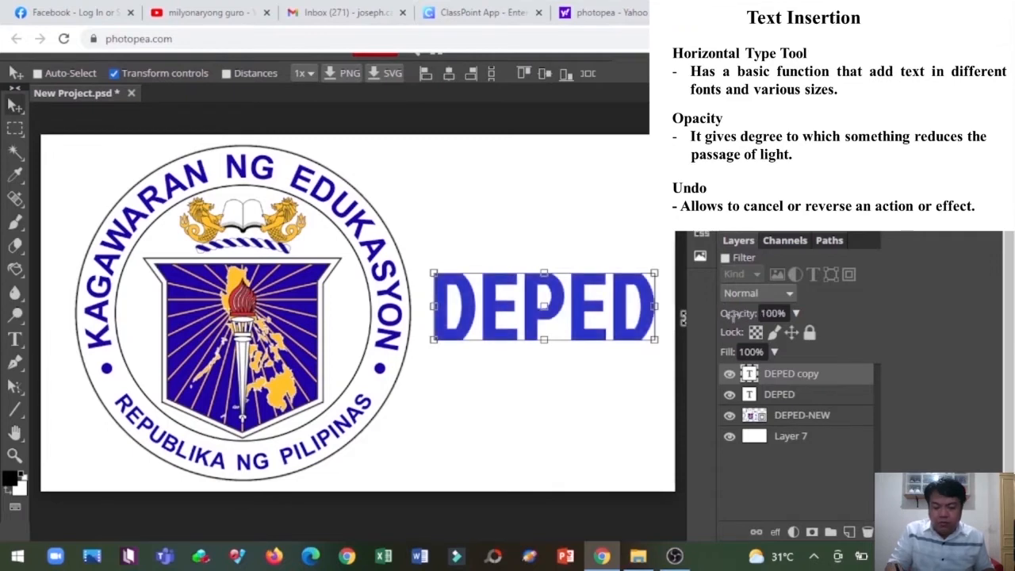
{"action": "left_click_drag", "start_coordinate": [543, 307], "coordinate": [543, 230]}
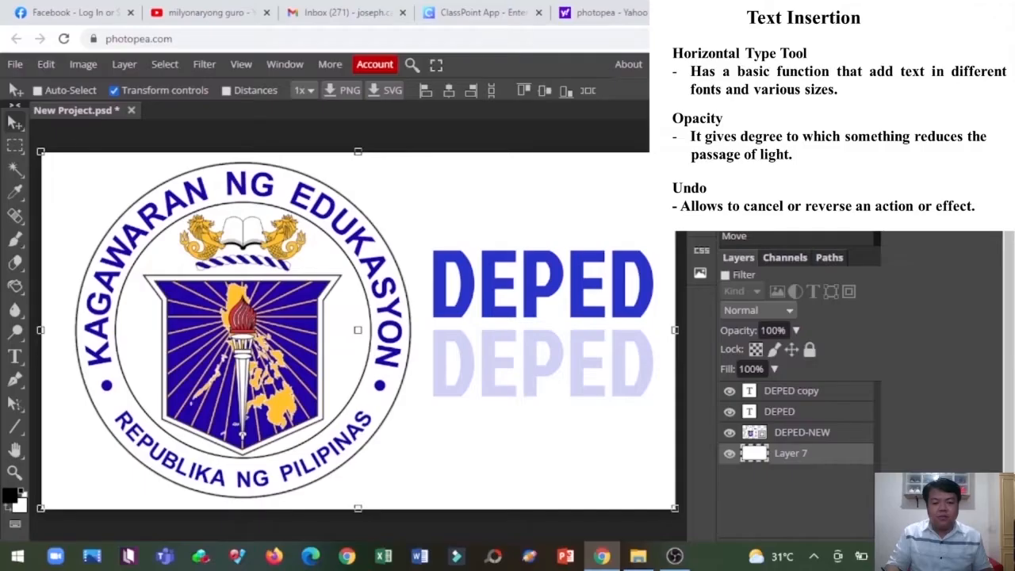
{"action": "left_click", "coordinate": [45, 64]}
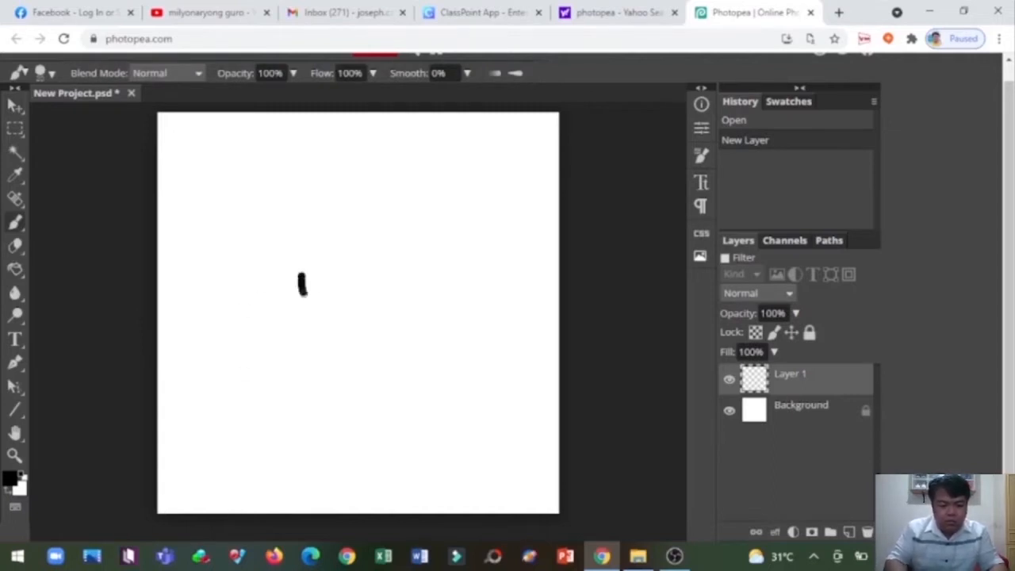
Brush black outlines of both trunk edges and the left and right branches.
{"action": "left_click_drag", "start_coordinate": [302, 274], "coordinate": [311, 456]}
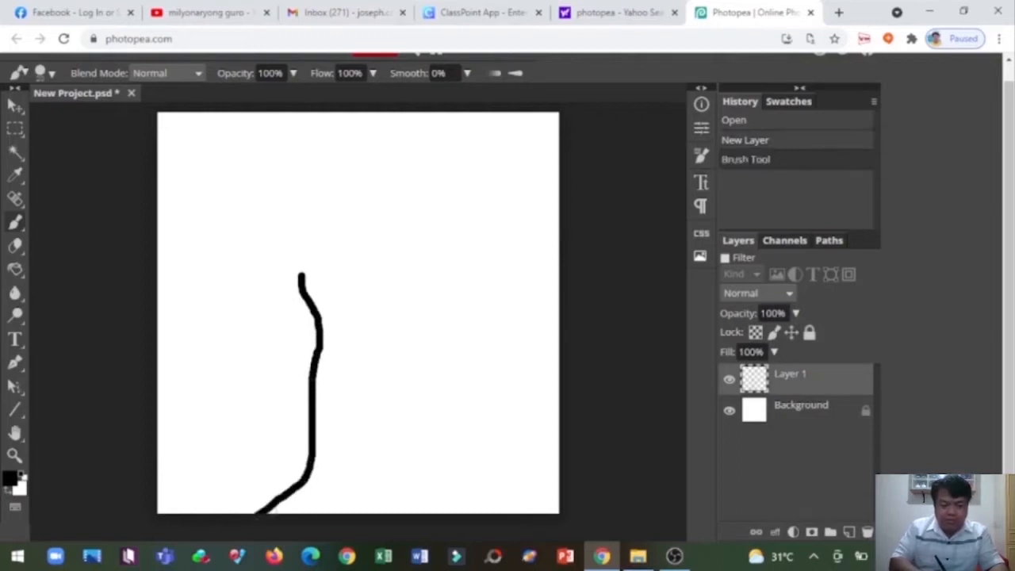
{"action": "left_click_drag", "start_coordinate": [424, 484], "coordinate": [456, 515]}
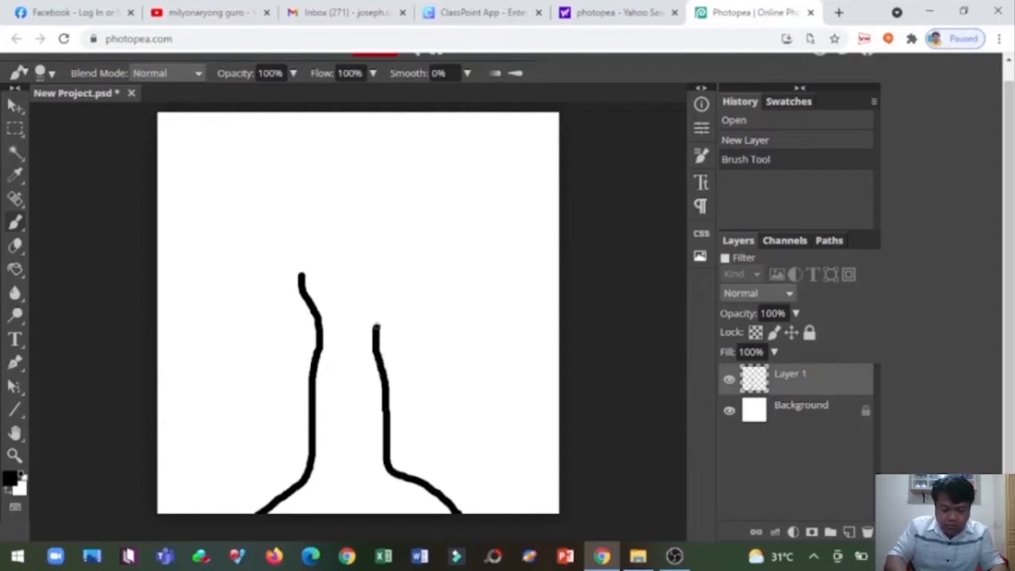
{"action": "left_click_drag", "start_coordinate": [377, 326], "coordinate": [424, 254]}
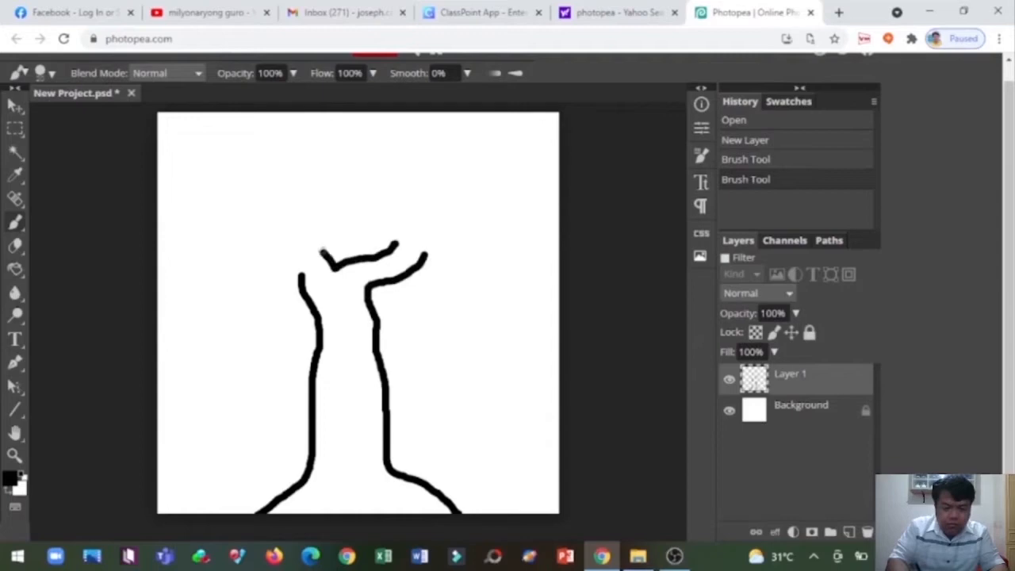
{"action": "left_click_drag", "start_coordinate": [325, 253], "coordinate": [293, 218]}
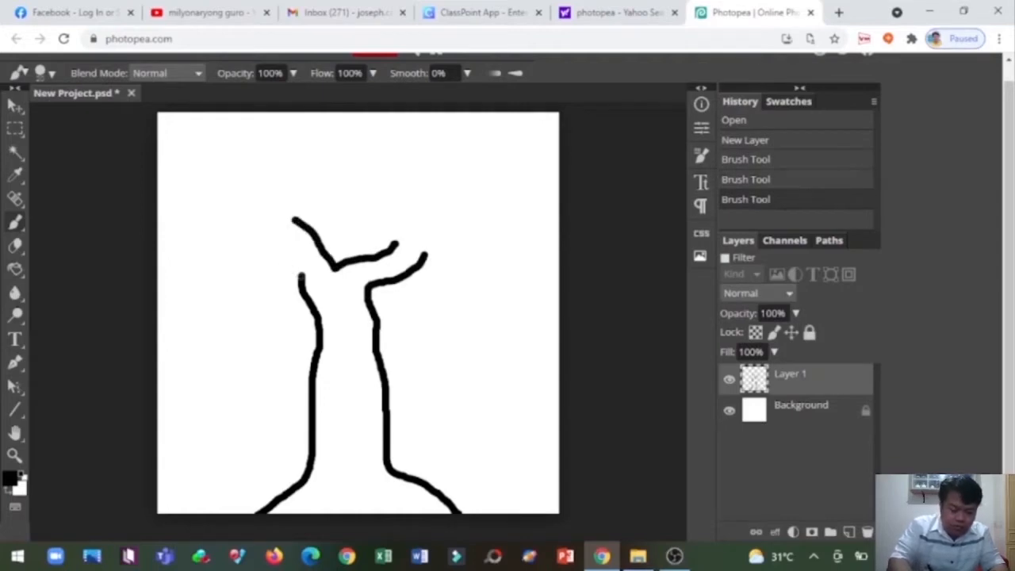
{"action": "left_click_drag", "start_coordinate": [294, 278], "coordinate": [274, 230]}
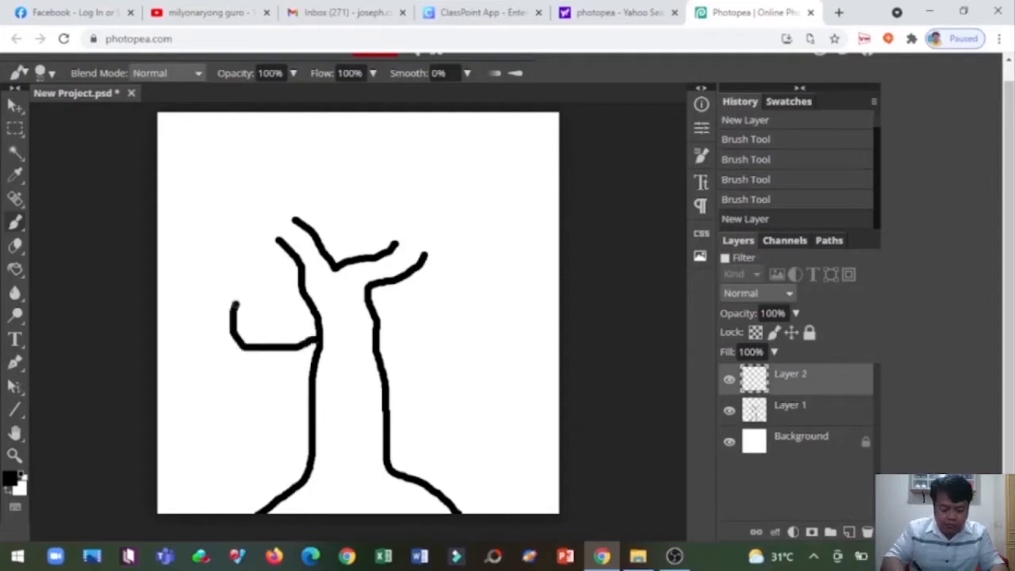
Brush the canopy outline along the left side, top and right of the tree.
{"action": "left_click_drag", "start_coordinate": [238, 310], "coordinate": [238, 159]}
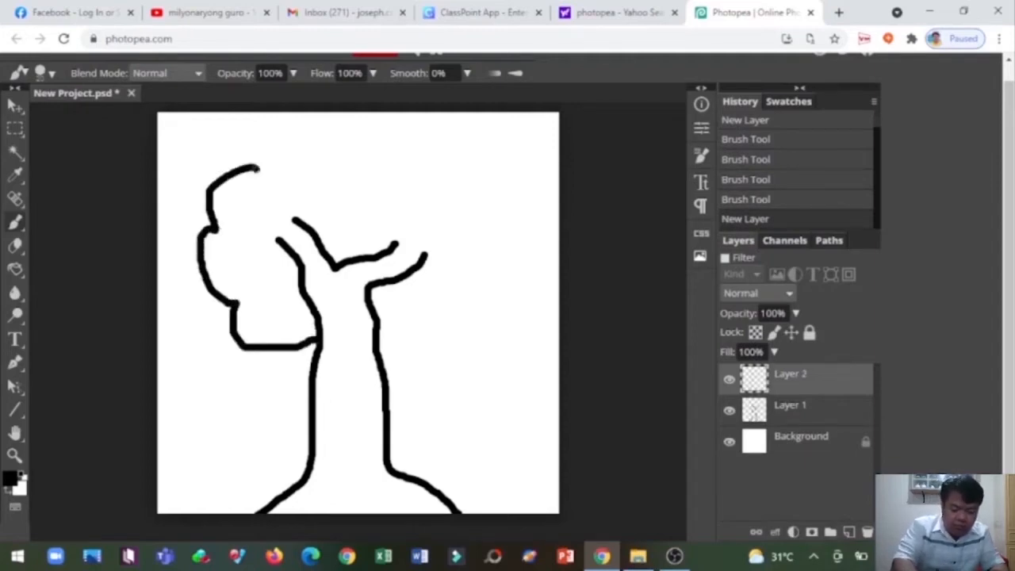
{"action": "left_click_drag", "start_coordinate": [254, 163], "coordinate": [440, 156]}
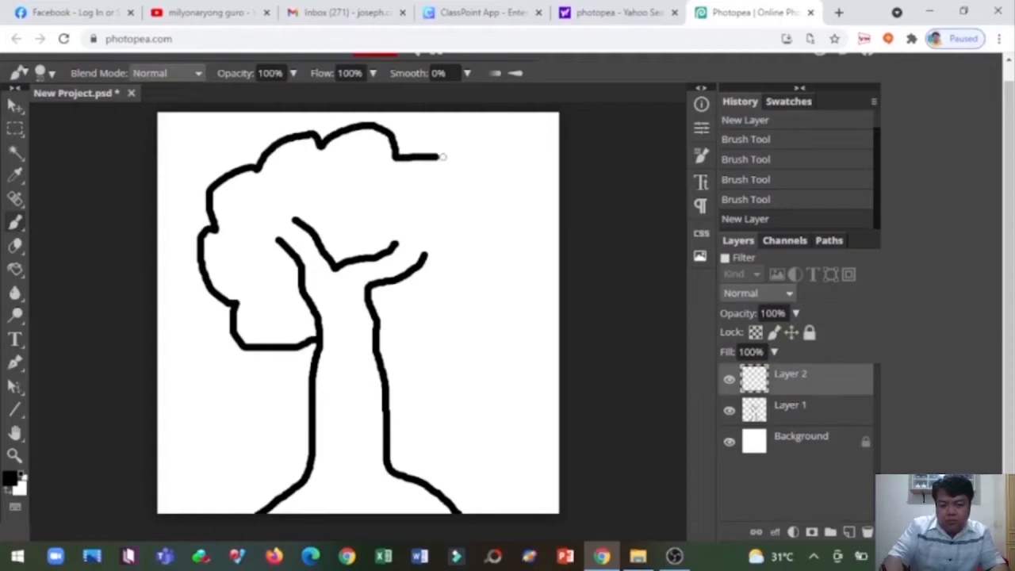
{"action": "left_click_drag", "start_coordinate": [440, 156], "coordinate": [448, 318]}
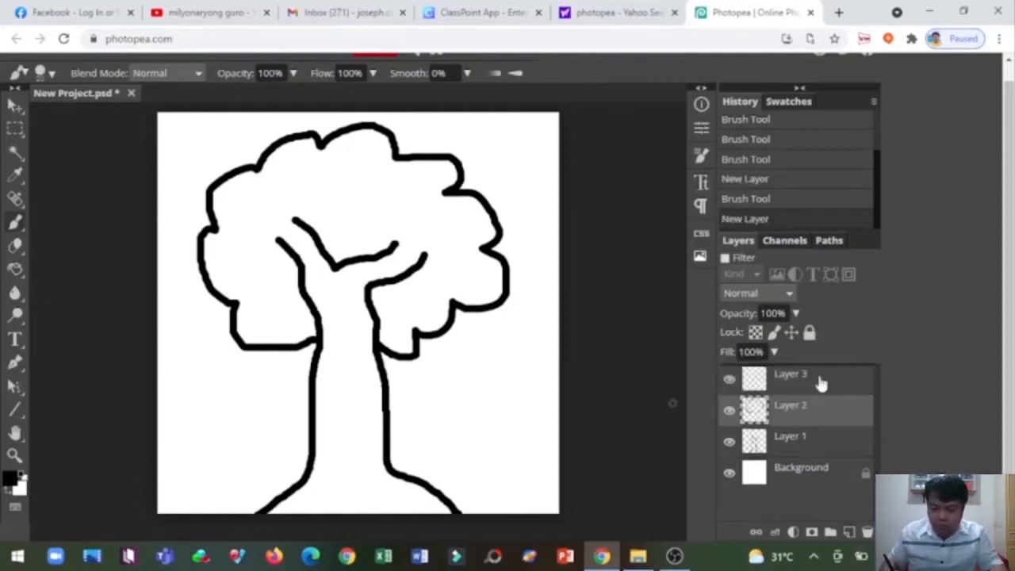
Rename the empty layer to COLOR OF LEAVES.
{"action": "double_click", "coordinate": [790, 375]}
{"action": "type", "text": "CO"}
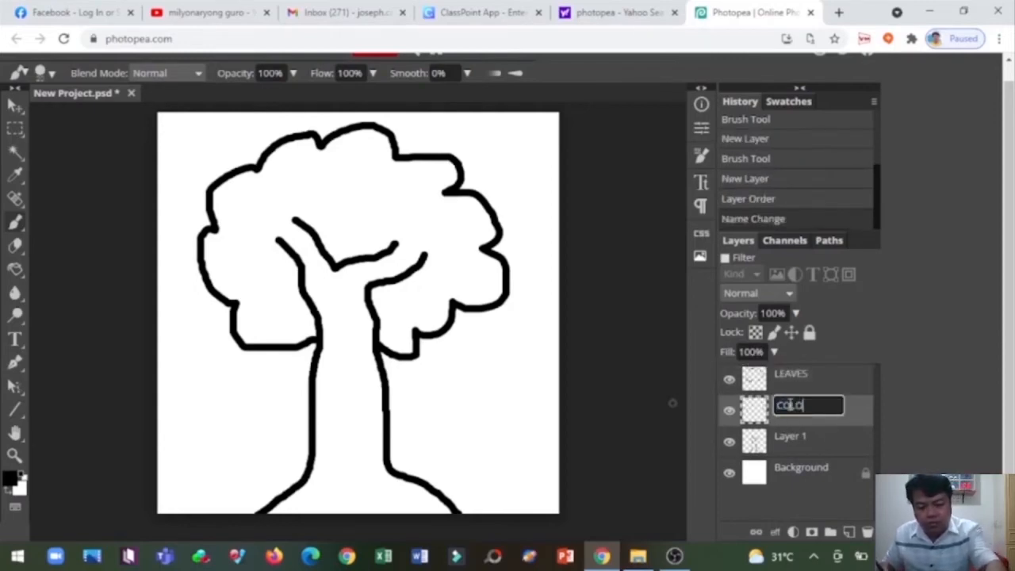
{"action": "type", "text": "LOR OF LEAVI"}
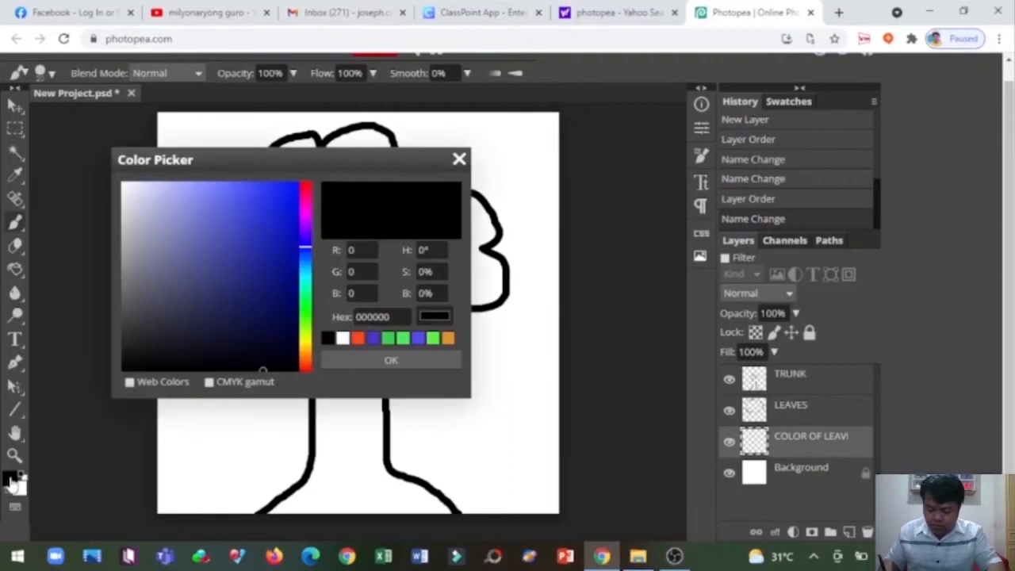
Pick green as the paint colour and set the COLOR OF LEAVES blend mode to Multiply.
{"action": "left_click", "coordinate": [306, 246]}
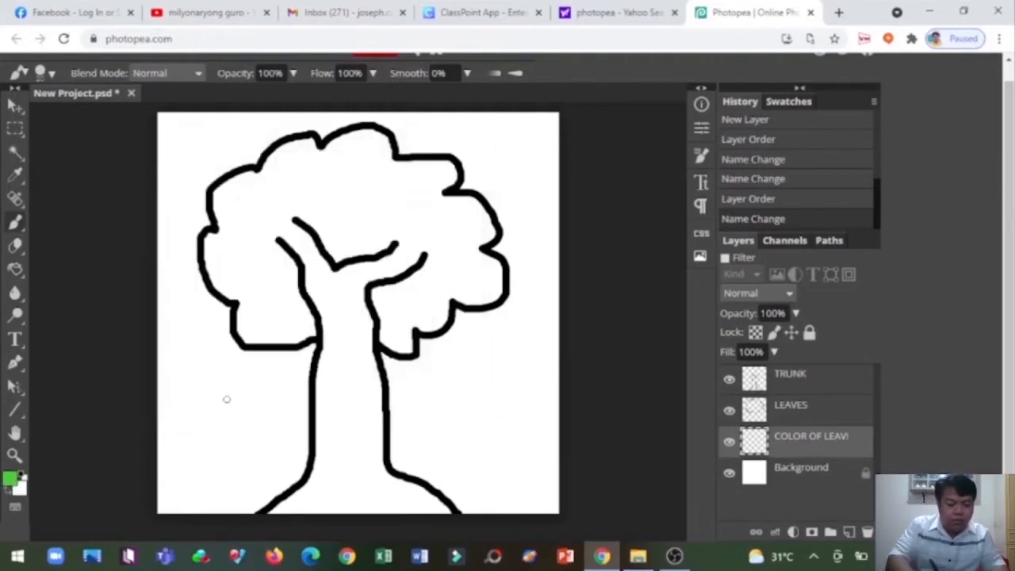
{"action": "left_click", "coordinate": [757, 293]}
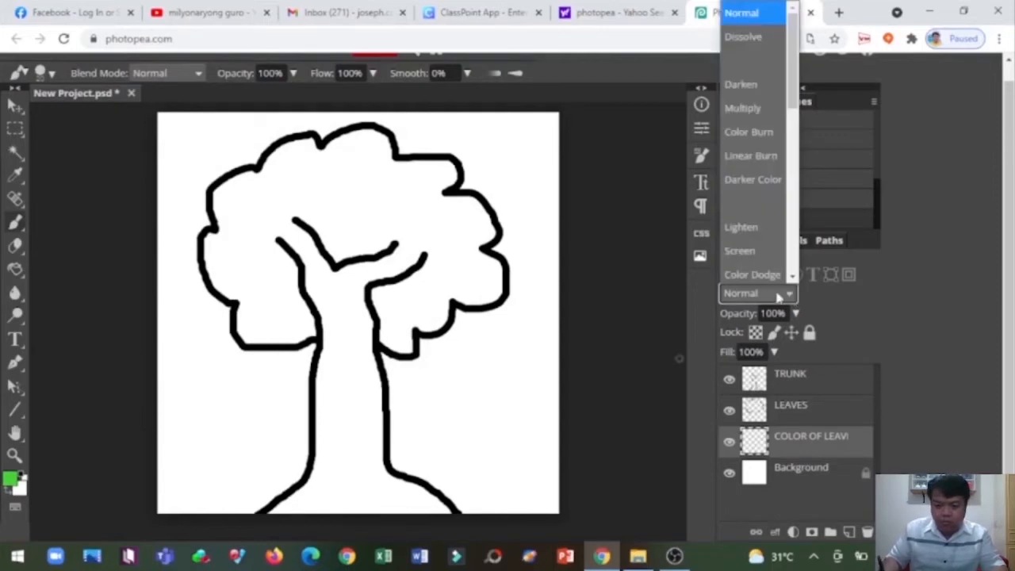
{"action": "left_click", "coordinate": [742, 108]}
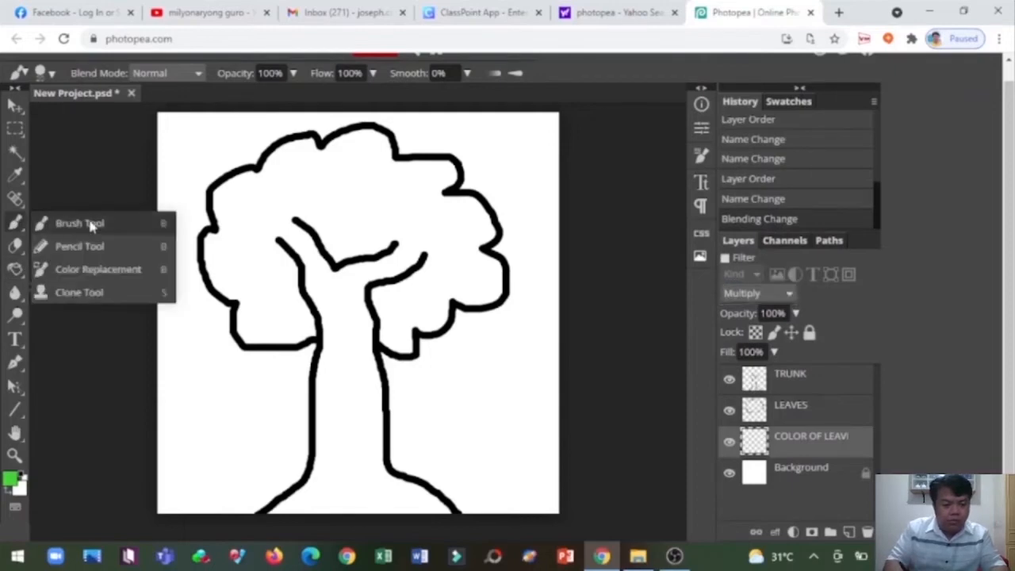
Brush green across the whole canopy interior on the COLOR OF LEAVES layer.
{"action": "left_click", "coordinate": [79, 223]}
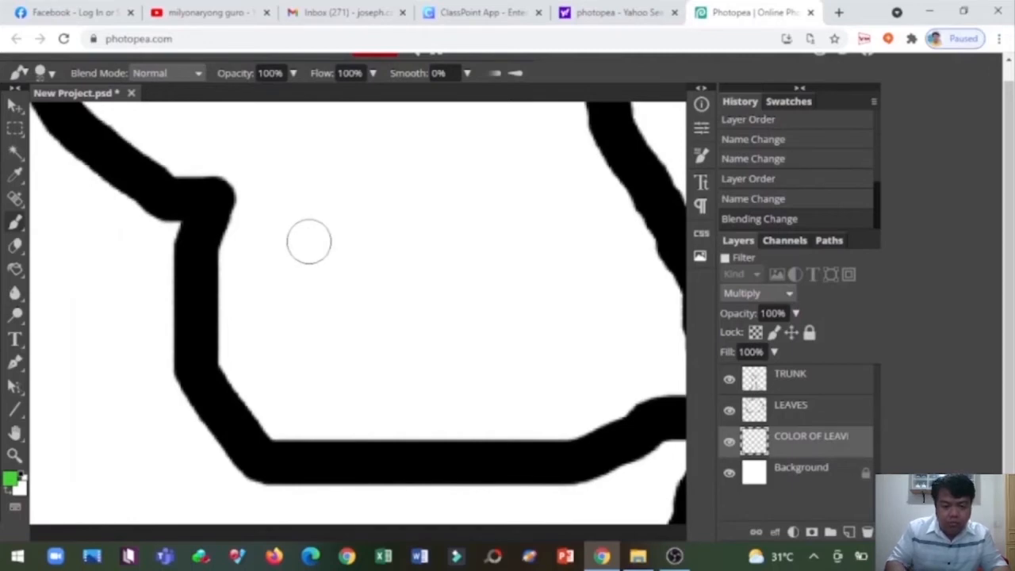
{"action": "mouse_move", "coordinate": [254, 200]}
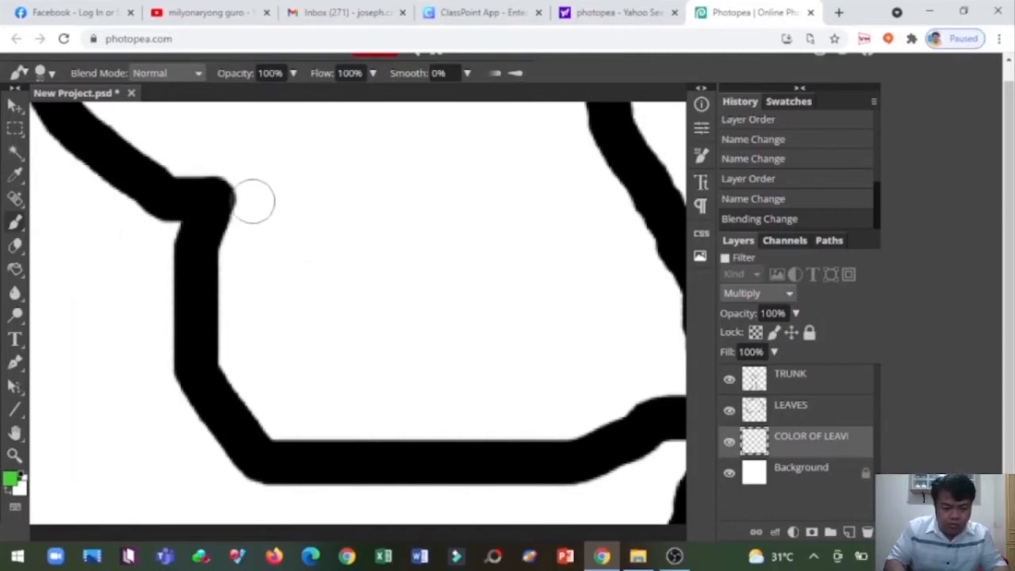
{"action": "left_click_drag", "start_coordinate": [254, 198], "coordinate": [317, 428]}
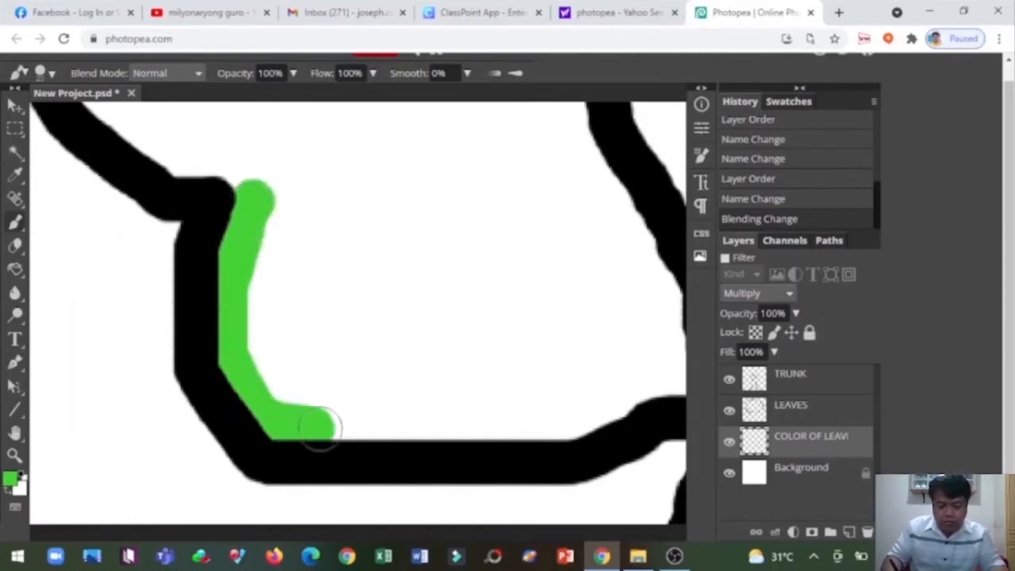
{"action": "left_click_drag", "start_coordinate": [317, 429], "coordinate": [611, 416]}
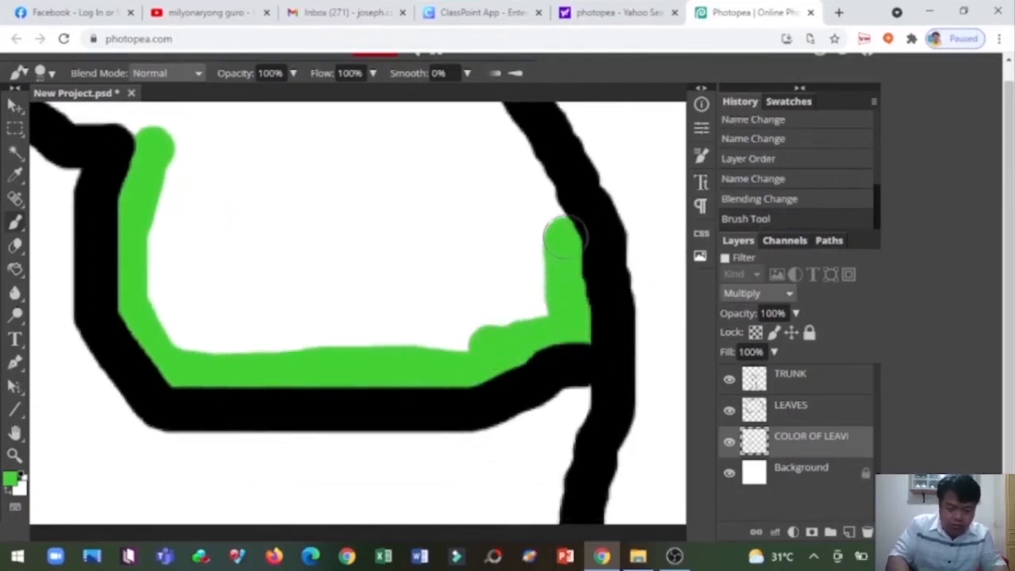
{"action": "left_click_drag", "start_coordinate": [563, 238], "coordinate": [475, 127]}
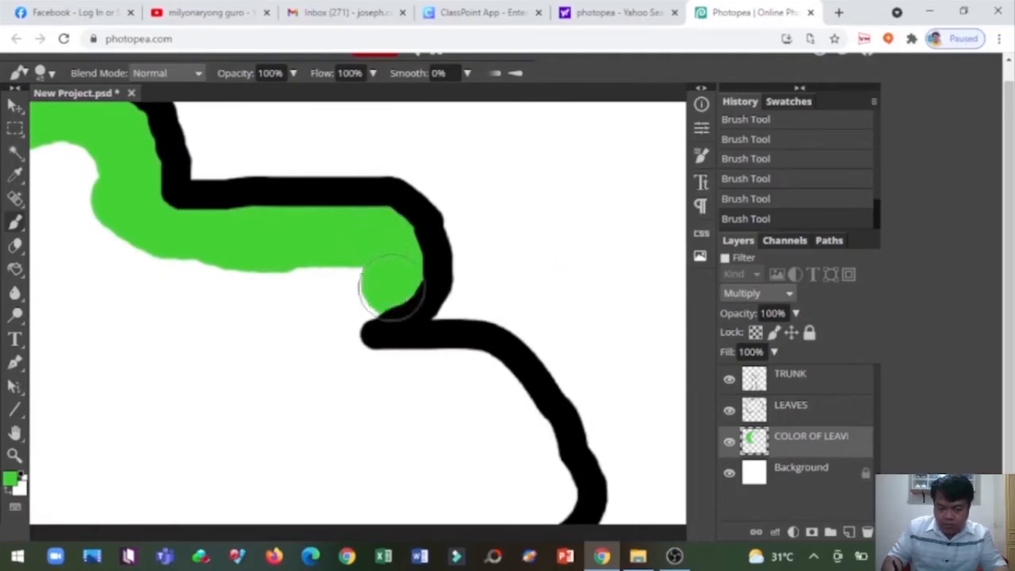
{"action": "left_click_drag", "start_coordinate": [388, 294], "coordinate": [528, 452]}
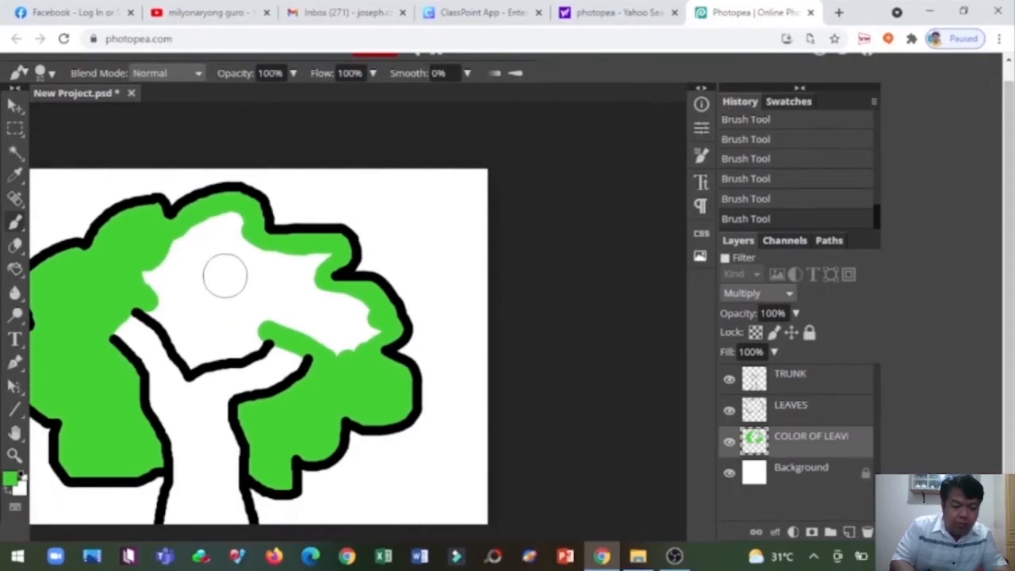
{"action": "left_click_drag", "start_coordinate": [226, 278], "coordinate": [270, 285]}
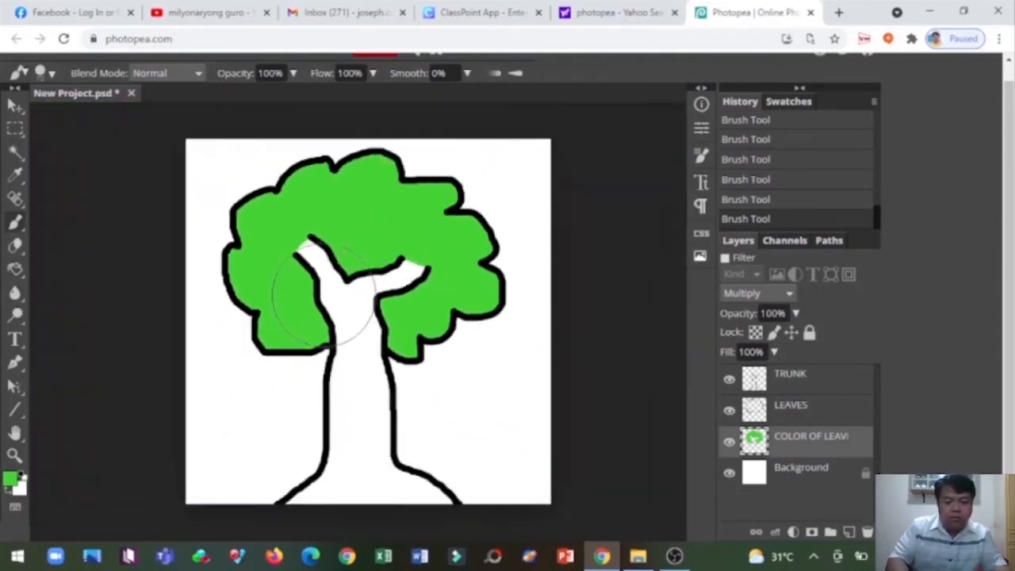
{"action": "left_click", "coordinate": [791, 407]}
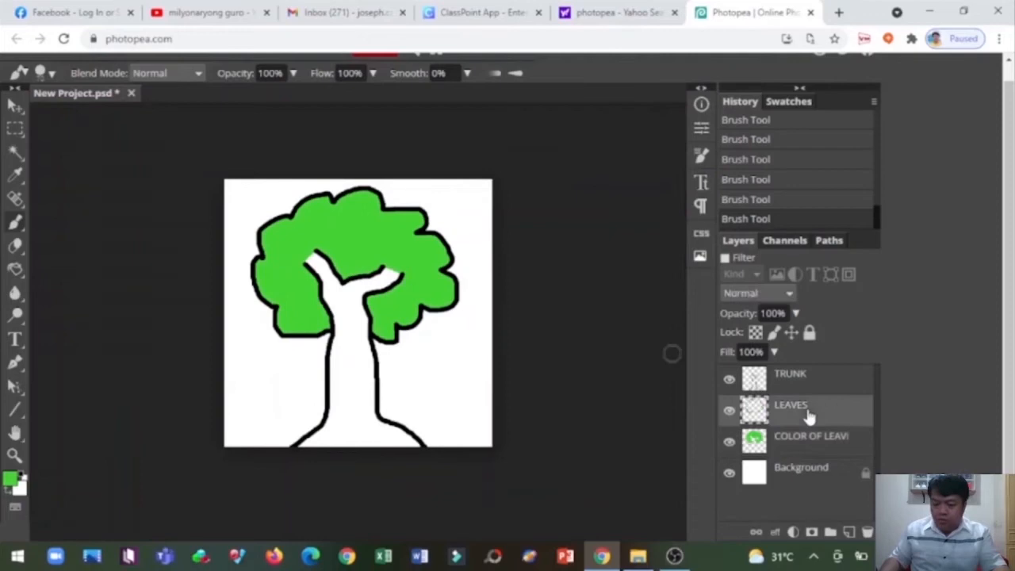
Add a new layer above LEAVES and choose brown (c77334) as the paint colour.
{"action": "left_click", "coordinate": [831, 533]}
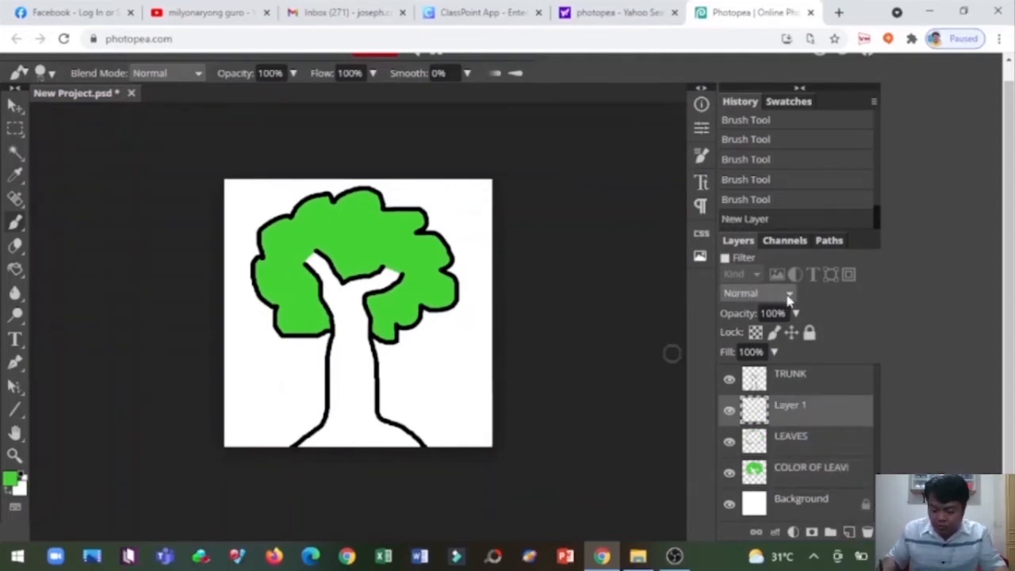
{"action": "left_click", "coordinate": [10, 485]}
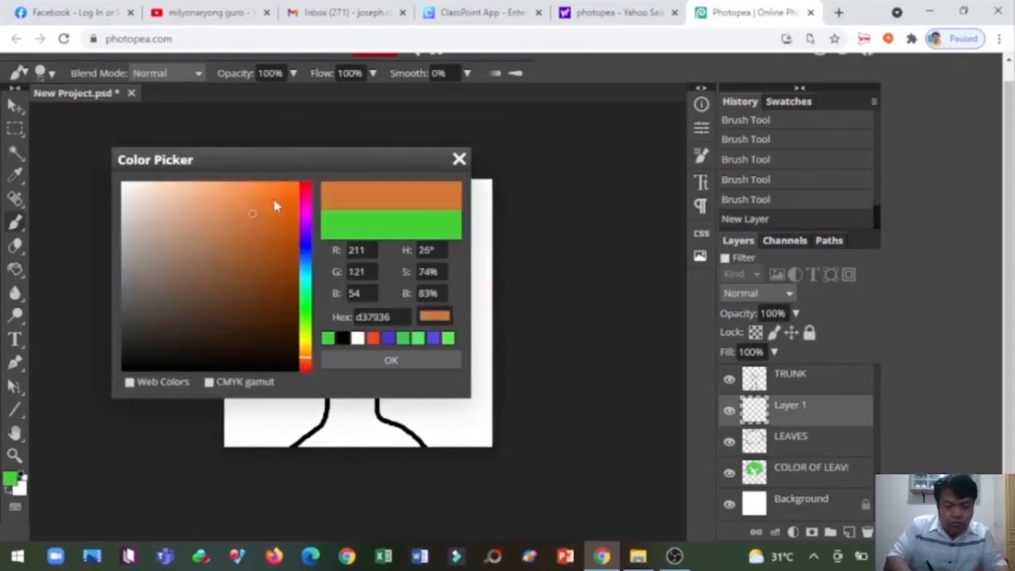
{"action": "left_click", "coordinate": [268, 230]}
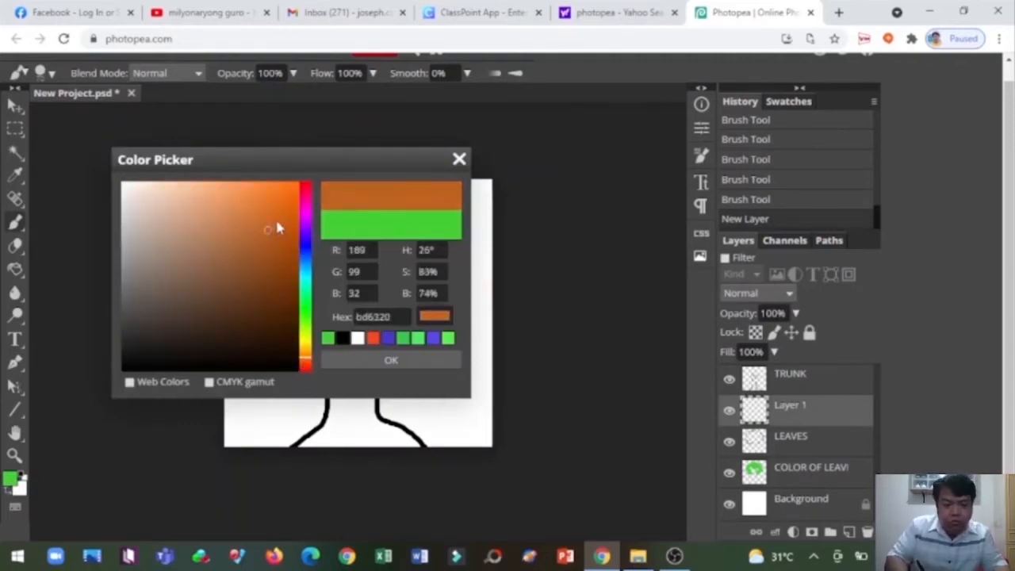
{"action": "left_click", "coordinate": [252, 222]}
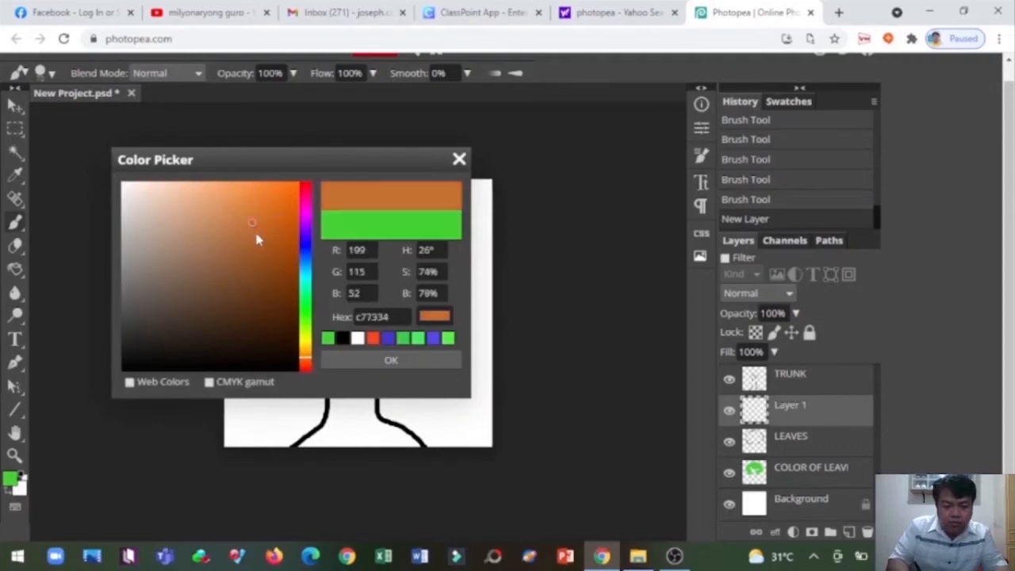
{"action": "left_click", "coordinate": [390, 360]}
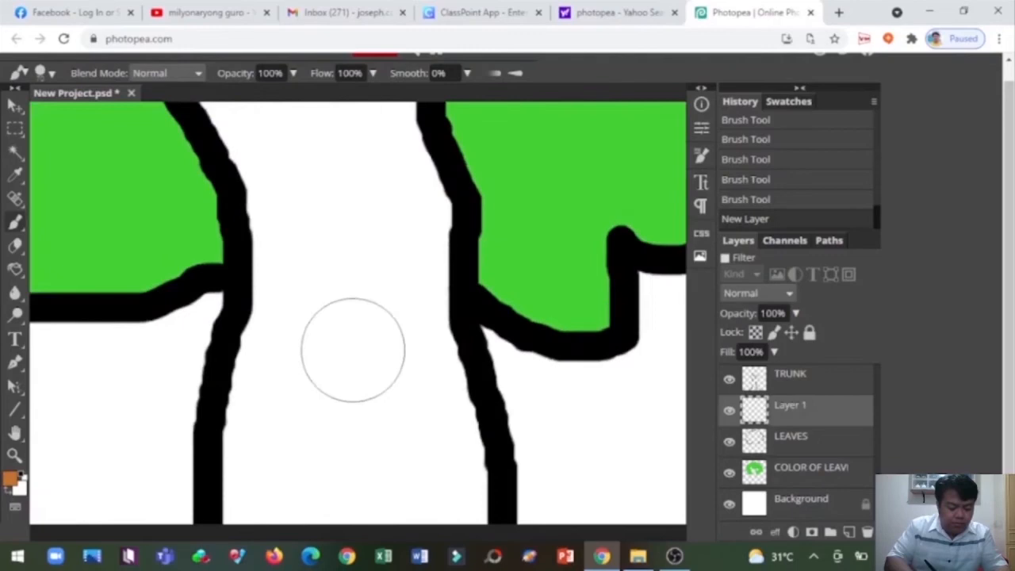
Paint the trunk and branches brown on Layer 1 and add Folder 1.
{"action": "left_click", "coordinate": [757, 293]}
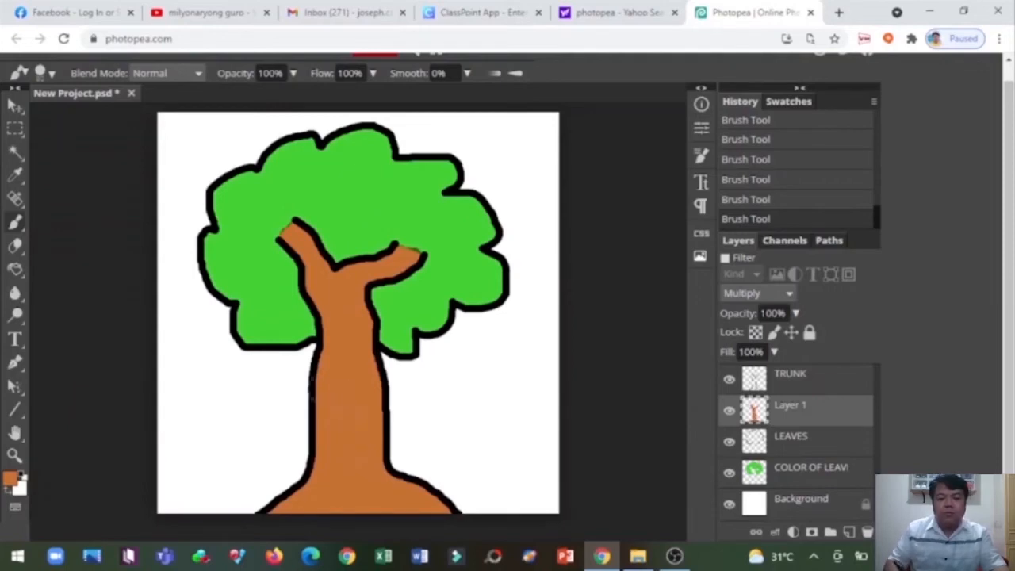
{"action": "mouse_move", "coordinate": [586, 395]}
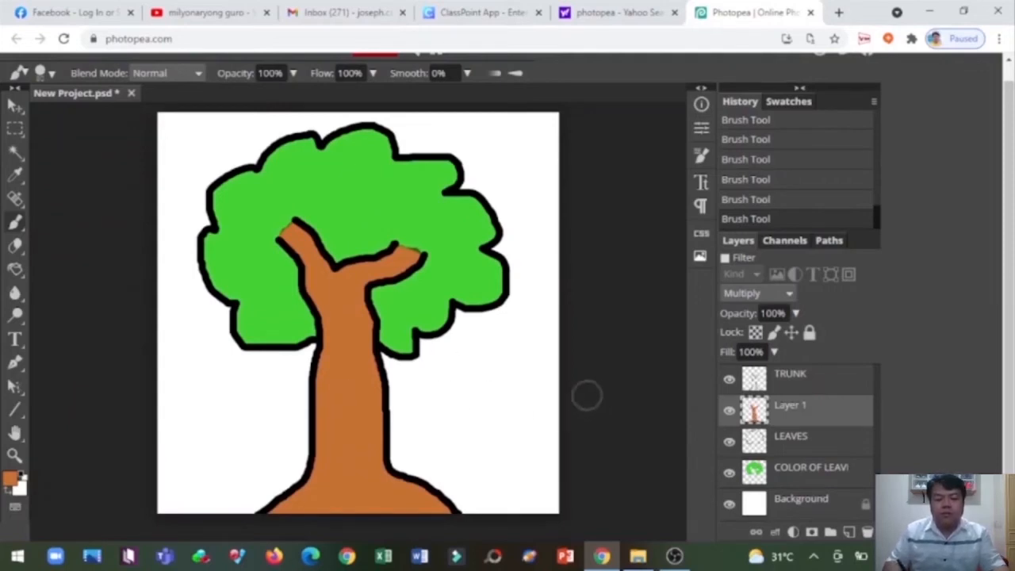
{"action": "left_click", "coordinate": [840, 533]}
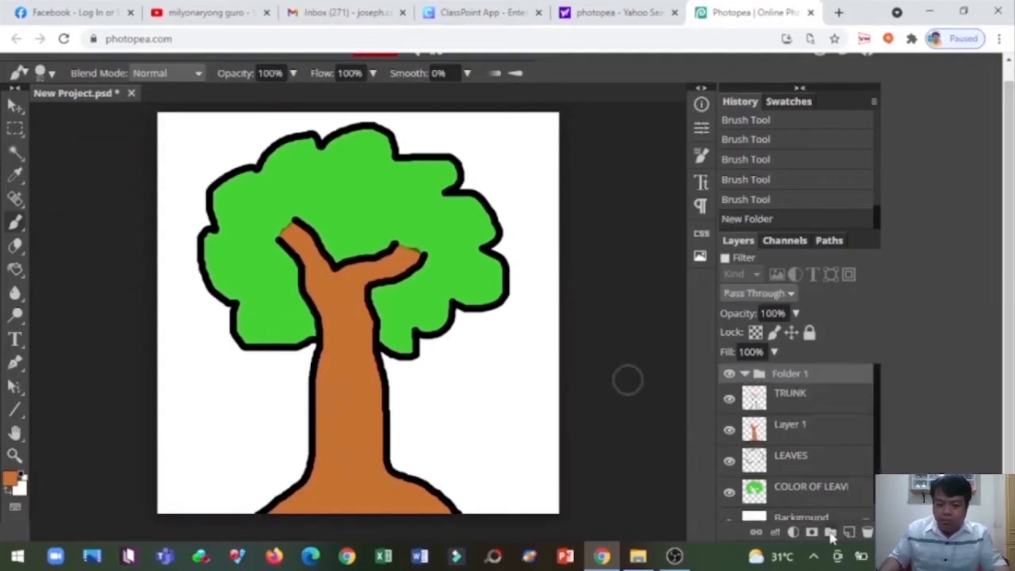
Move the tree layers into Folder 1, collapse it, and toggle its visibility off and on.
{"action": "left_click", "coordinate": [790, 393]}
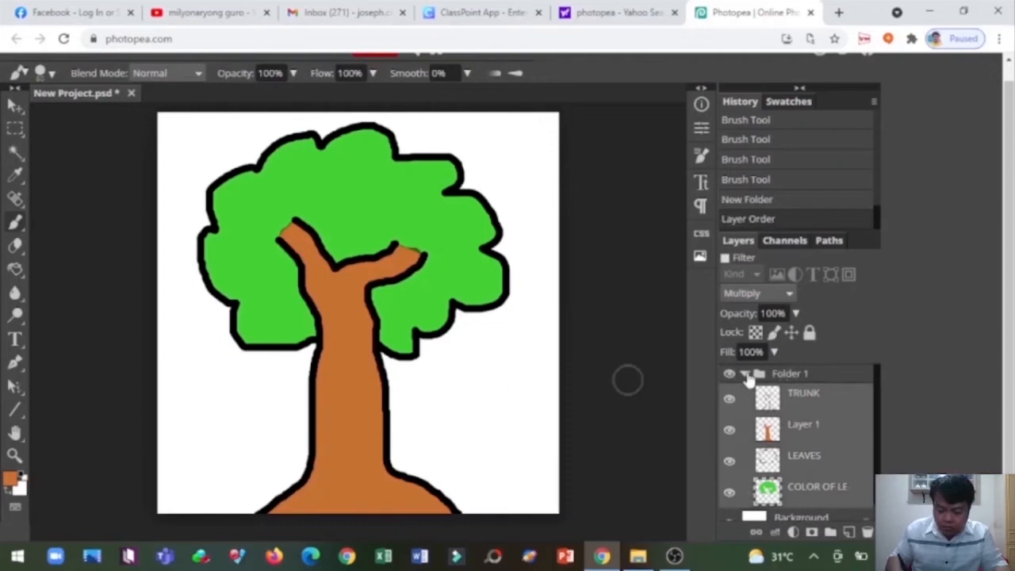
{"action": "left_click", "coordinate": [746, 374]}
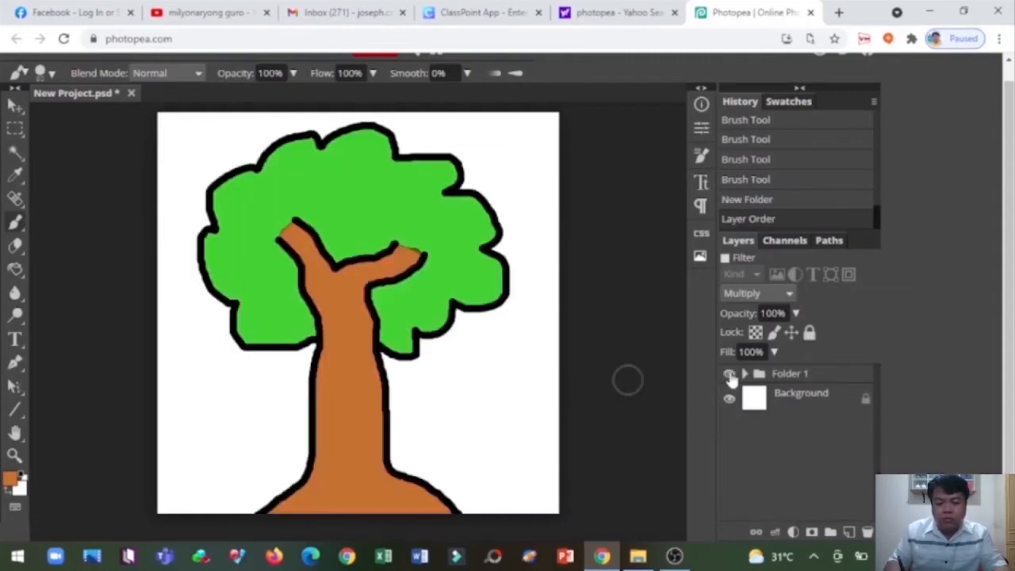
{"action": "left_click", "coordinate": [730, 374]}
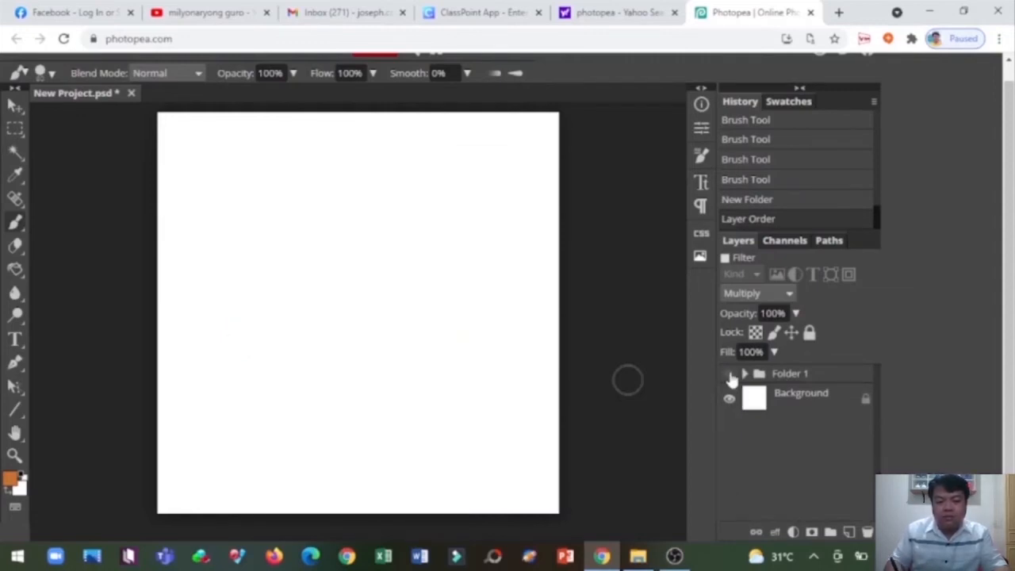
{"action": "left_click", "coordinate": [731, 372]}
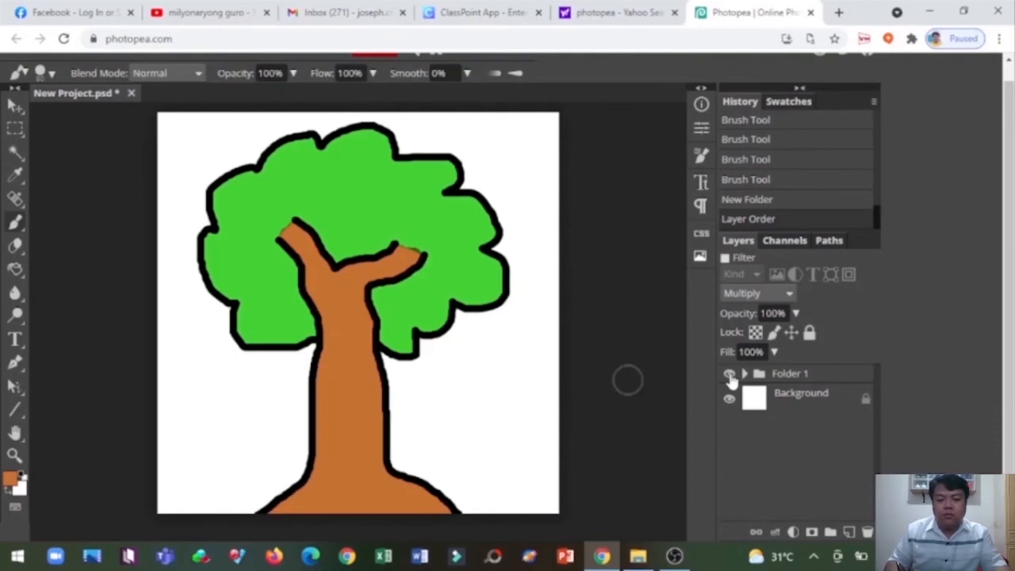
Merge Folder 1 into one TRUNK layer, hide it, and add an empty Layer 1.
{"action": "right_click", "coordinate": [789, 373]}
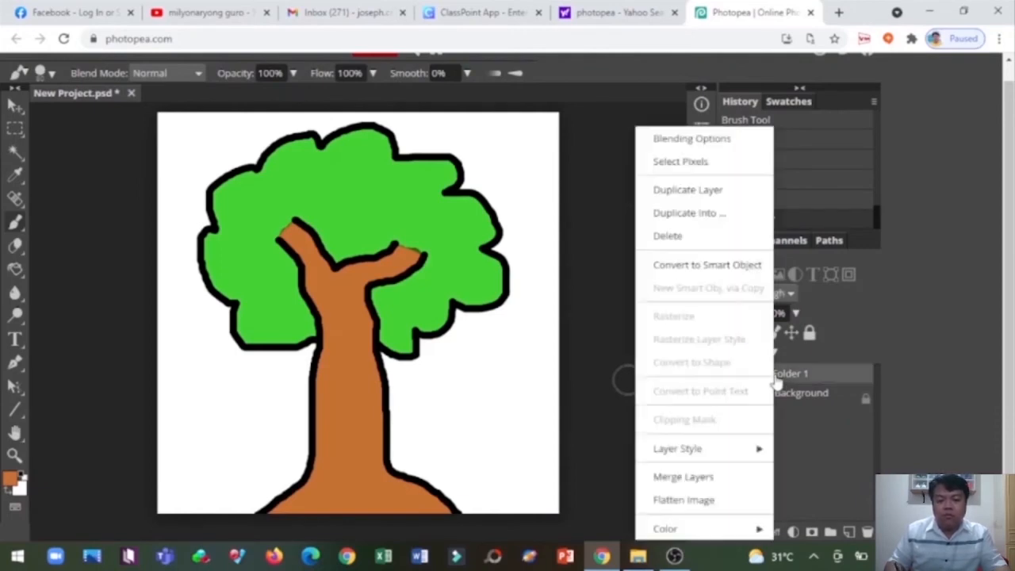
{"action": "mouse_move", "coordinate": [710, 476]}
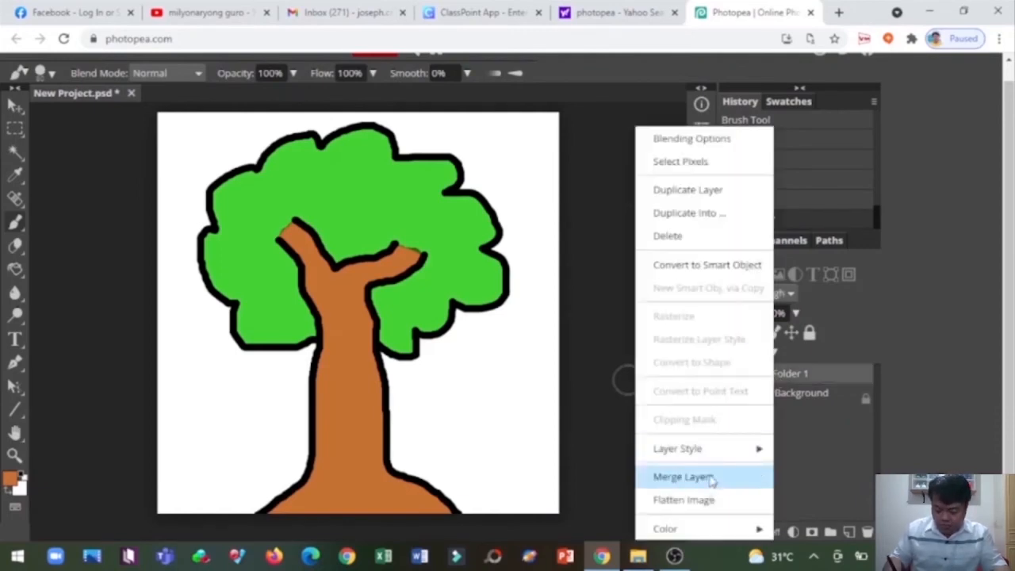
{"action": "left_click", "coordinate": [683, 476]}
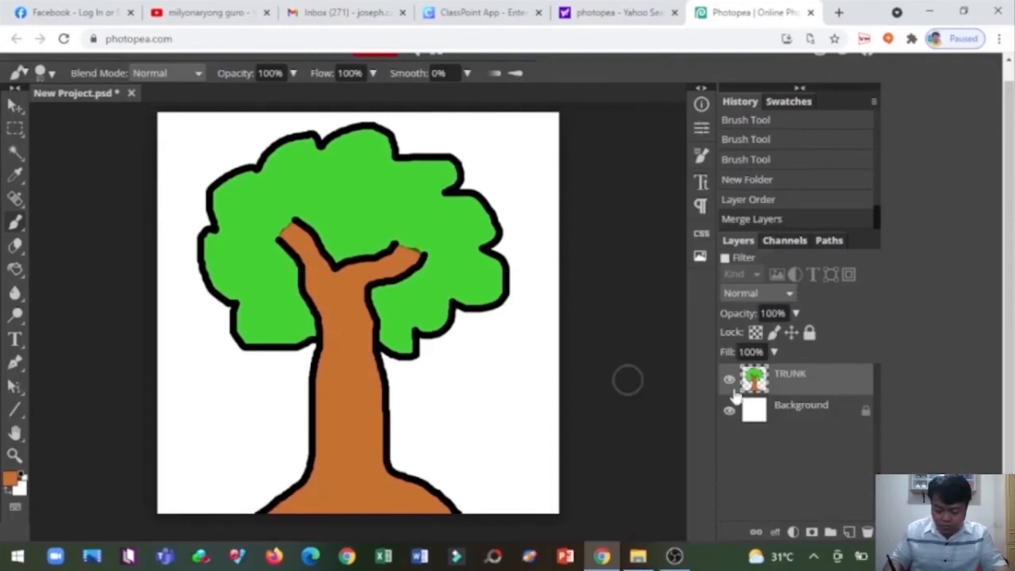
{"action": "left_click", "coordinate": [728, 377]}
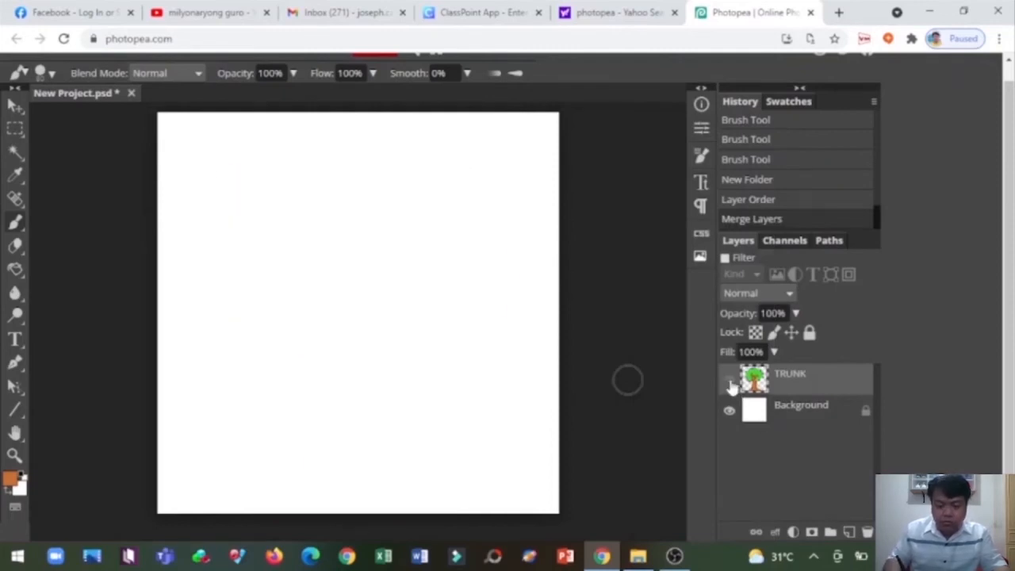
{"action": "left_click", "coordinate": [729, 379]}
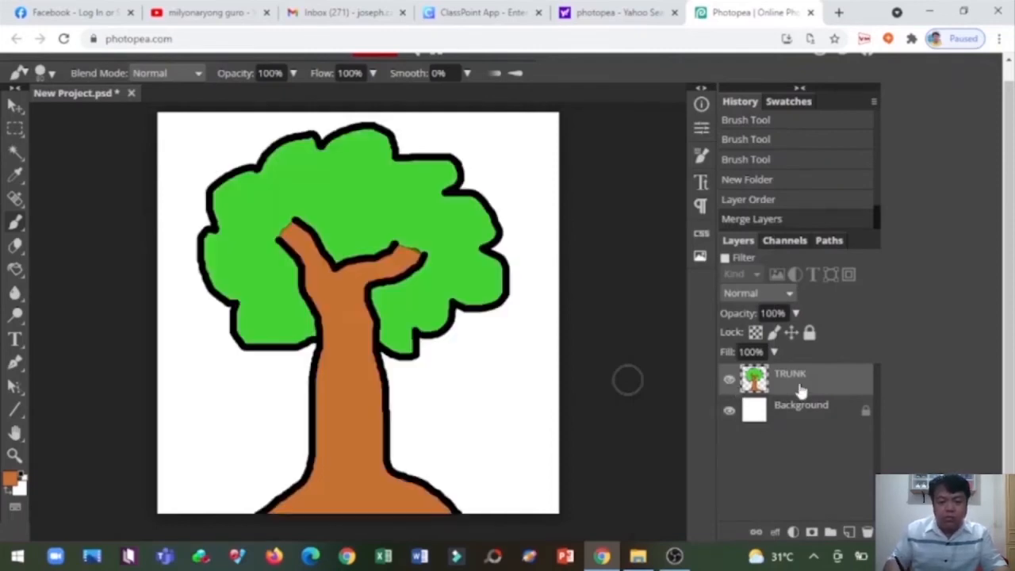
{"action": "left_click", "coordinate": [729, 379]}
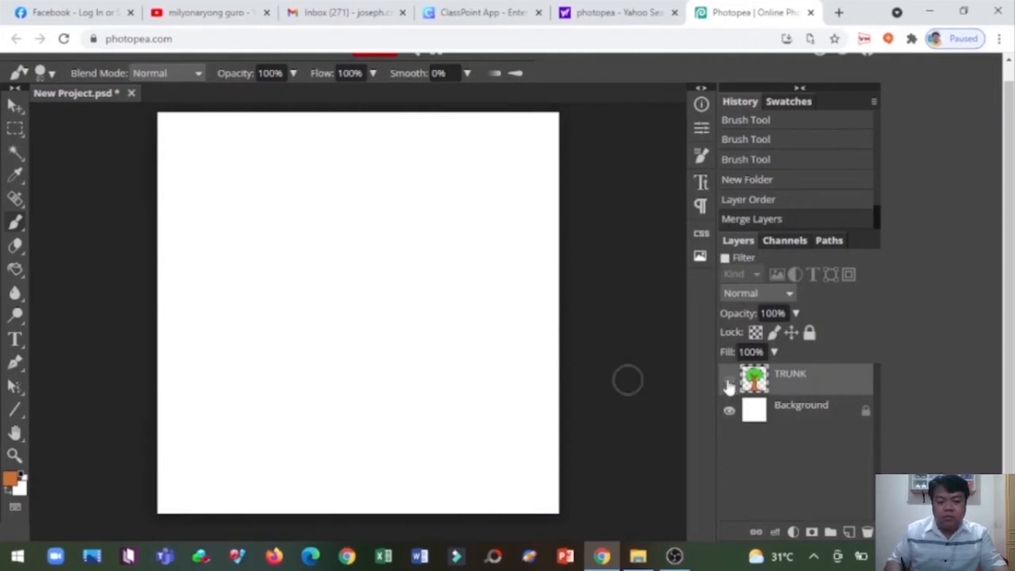
{"action": "left_click", "coordinate": [848, 531]}
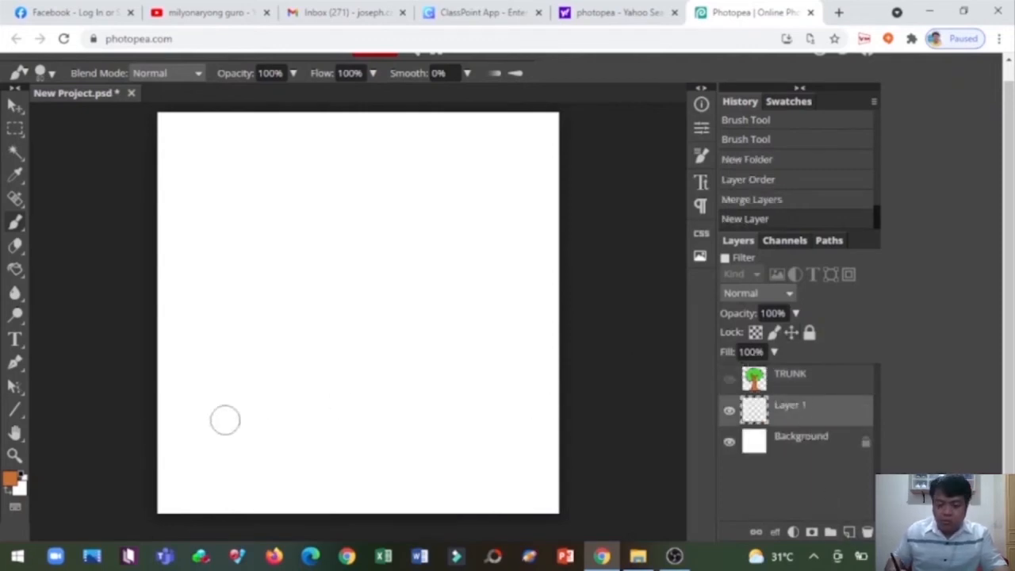
Paint soft blue sky across the top of Layer 1 at 51% opacity, then pick bright green.
{"action": "left_click", "coordinate": [12, 476]}
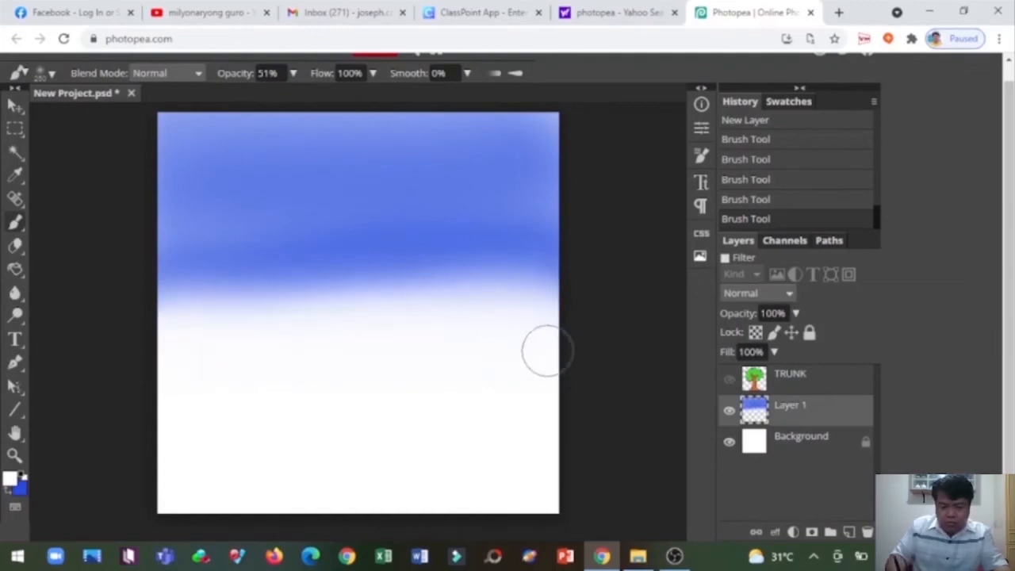
{"action": "left_click", "coordinate": [13, 480]}
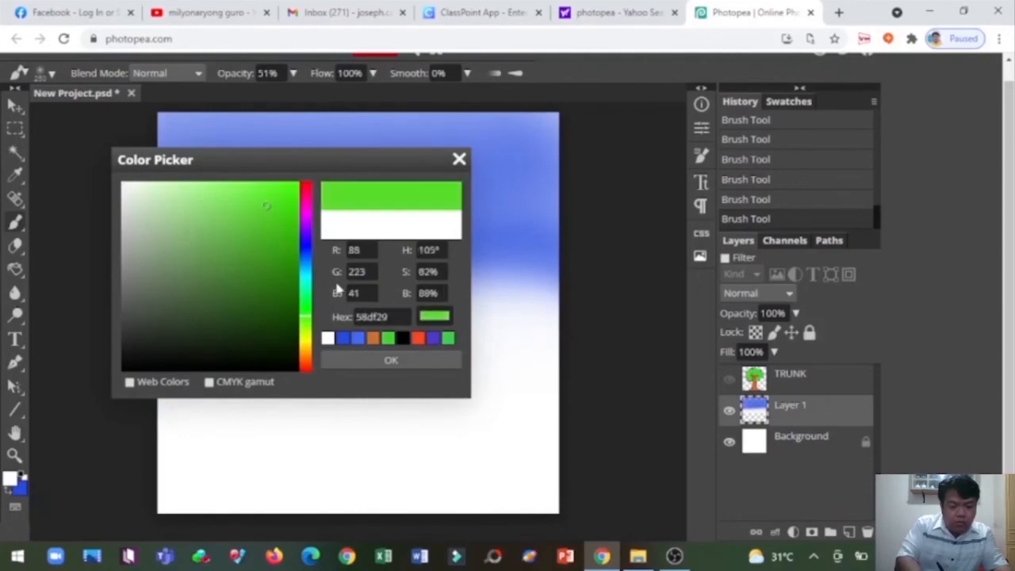
Paint green ground, a white middle band and blended blue sky, then unhide the TRUNK layer.
{"action": "left_click", "coordinate": [391, 360]}
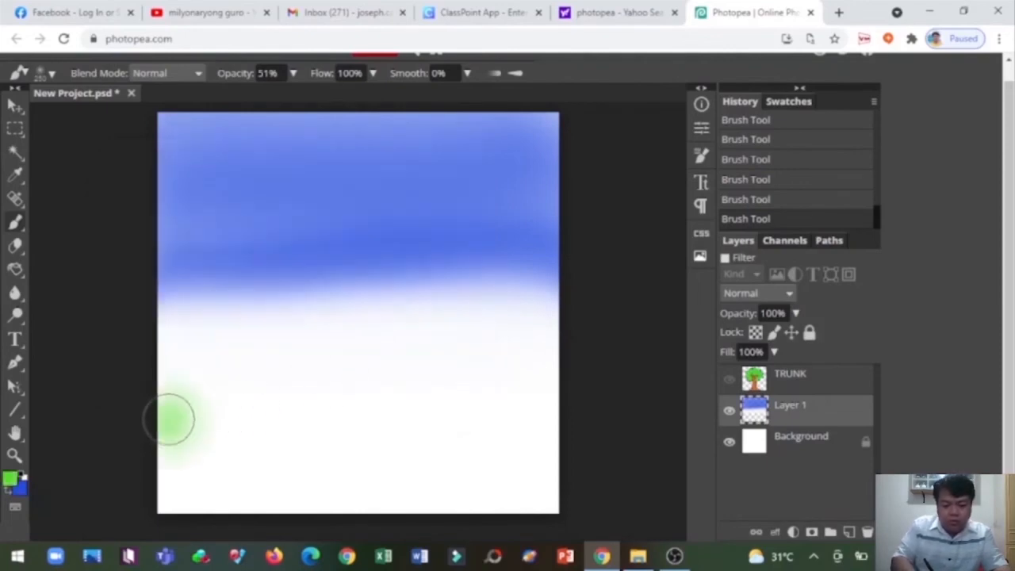
{"action": "left_click_drag", "start_coordinate": [175, 429], "coordinate": [389, 468]}
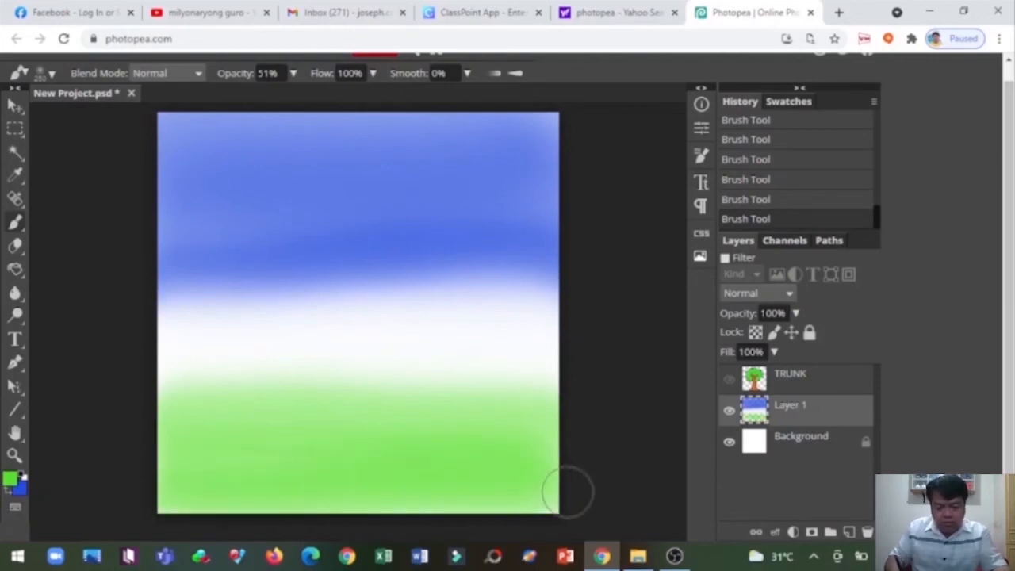
{"action": "mouse_move", "coordinate": [131, 448]}
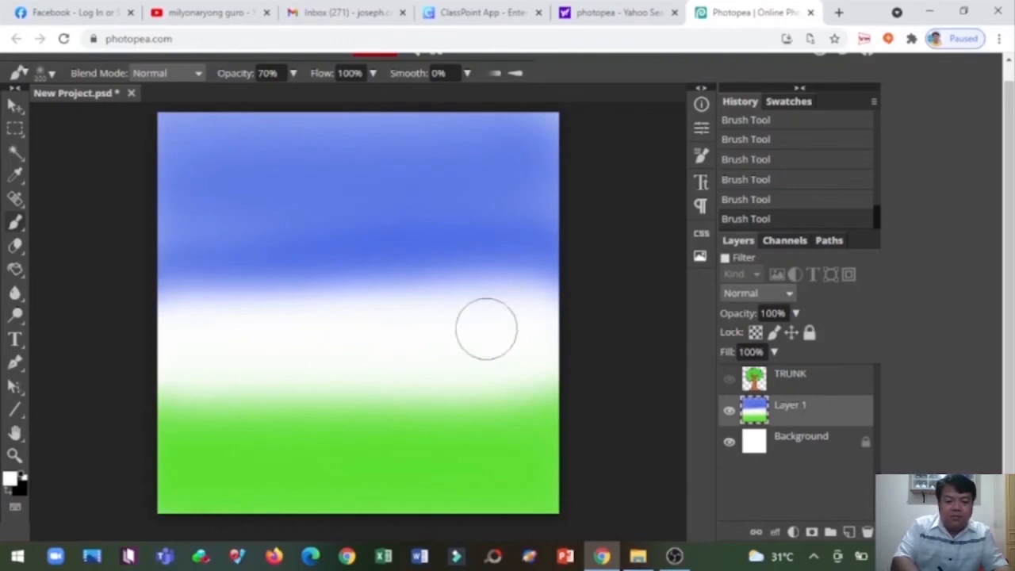
{"action": "mouse_move", "coordinate": [78, 262]}
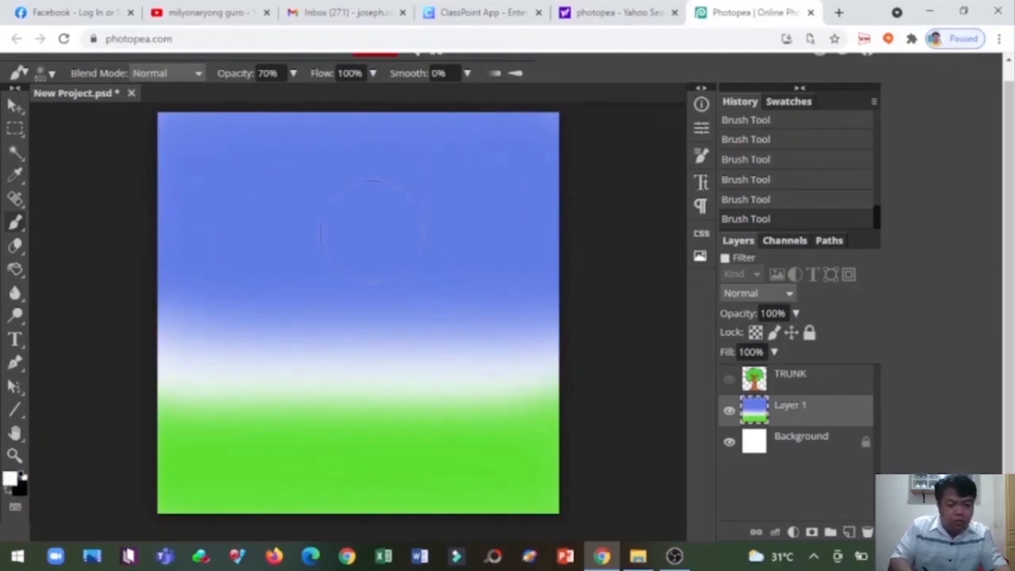
{"action": "left_click", "coordinate": [268, 73]}
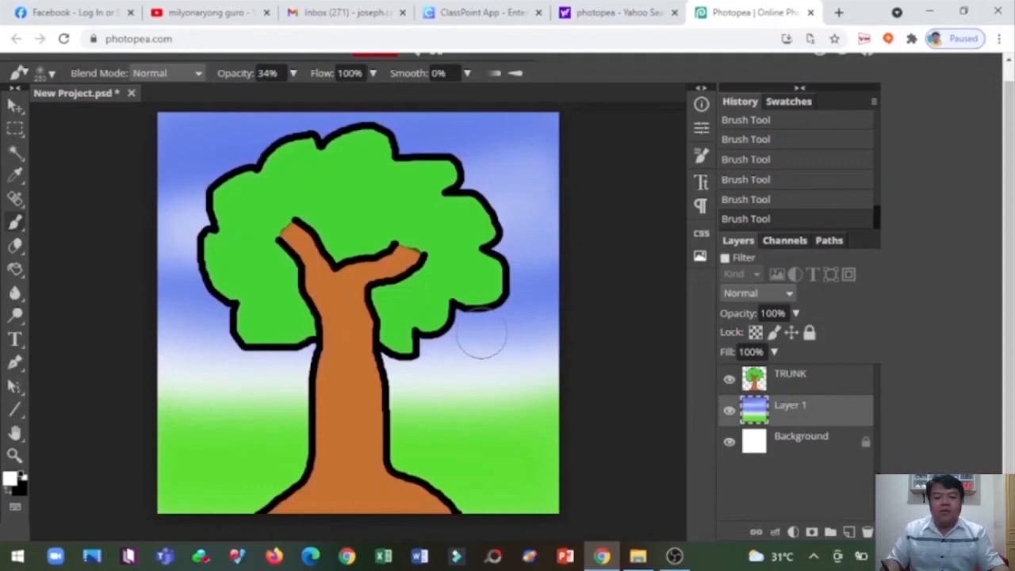
{"action": "mouse_move", "coordinate": [658, 425]}
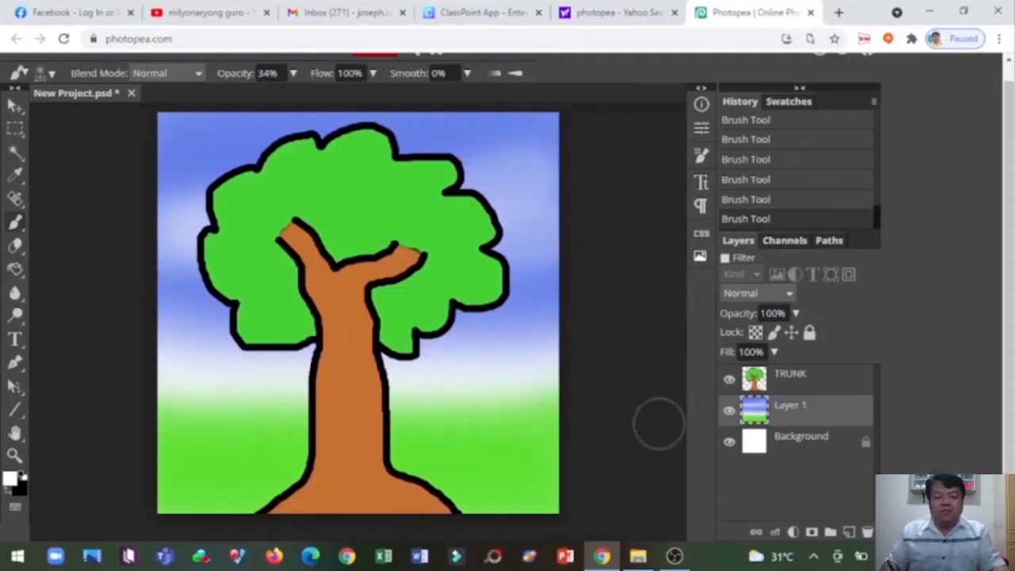